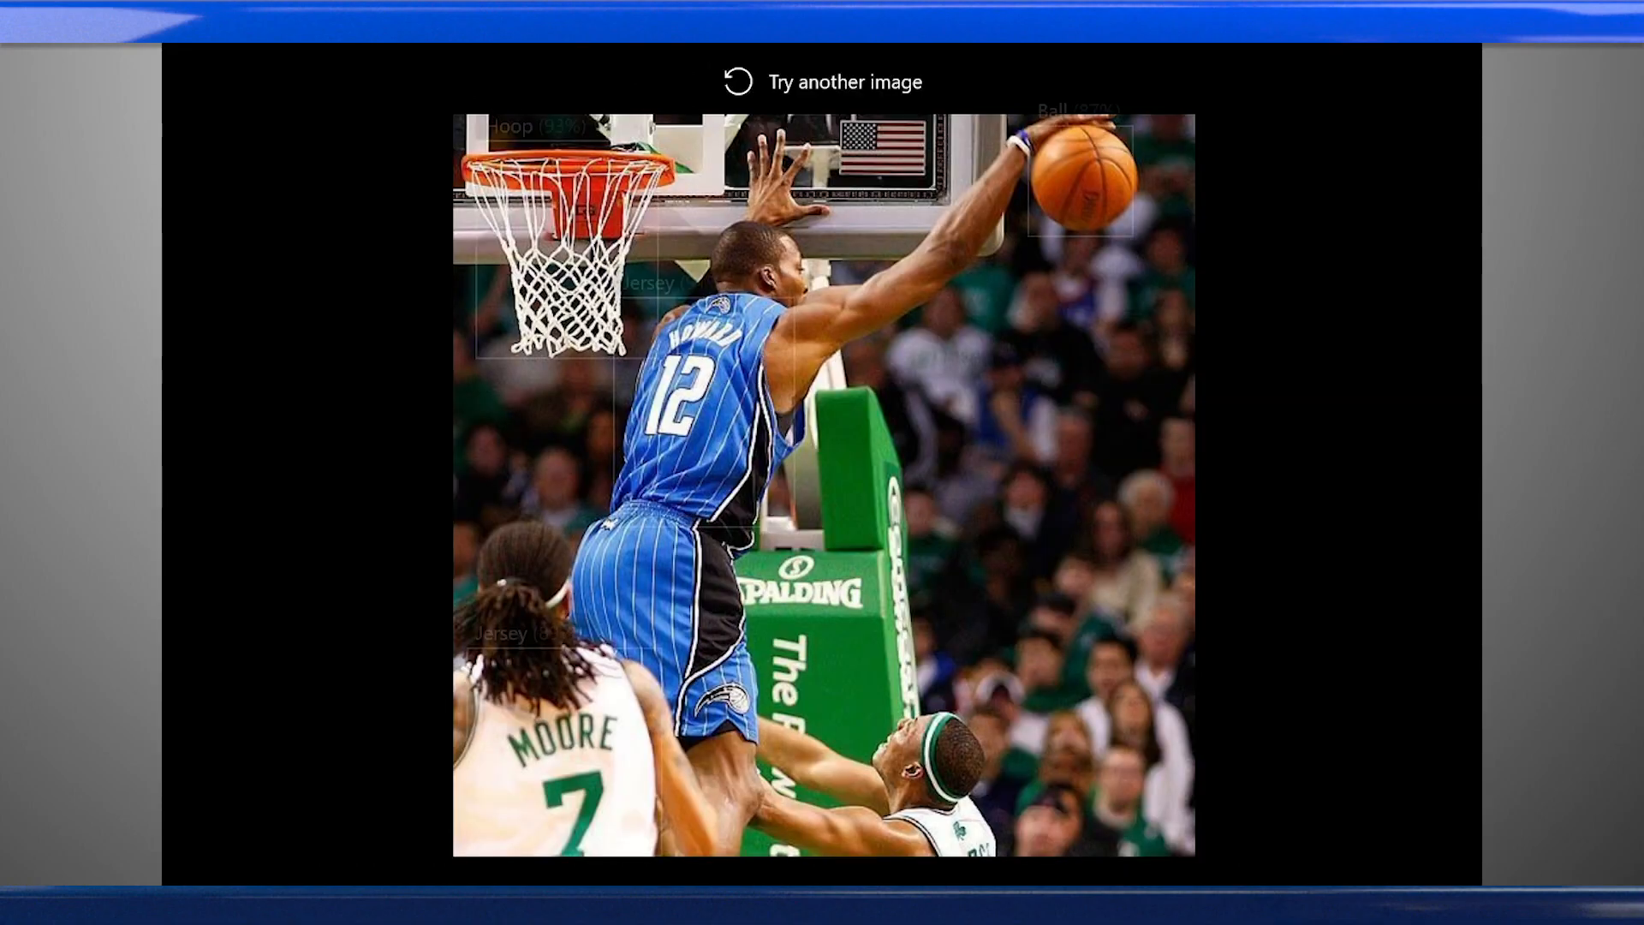
Step: Run object detection on the third slam-dunk sample photo, finding the hoop and ball
left_click(845, 82)
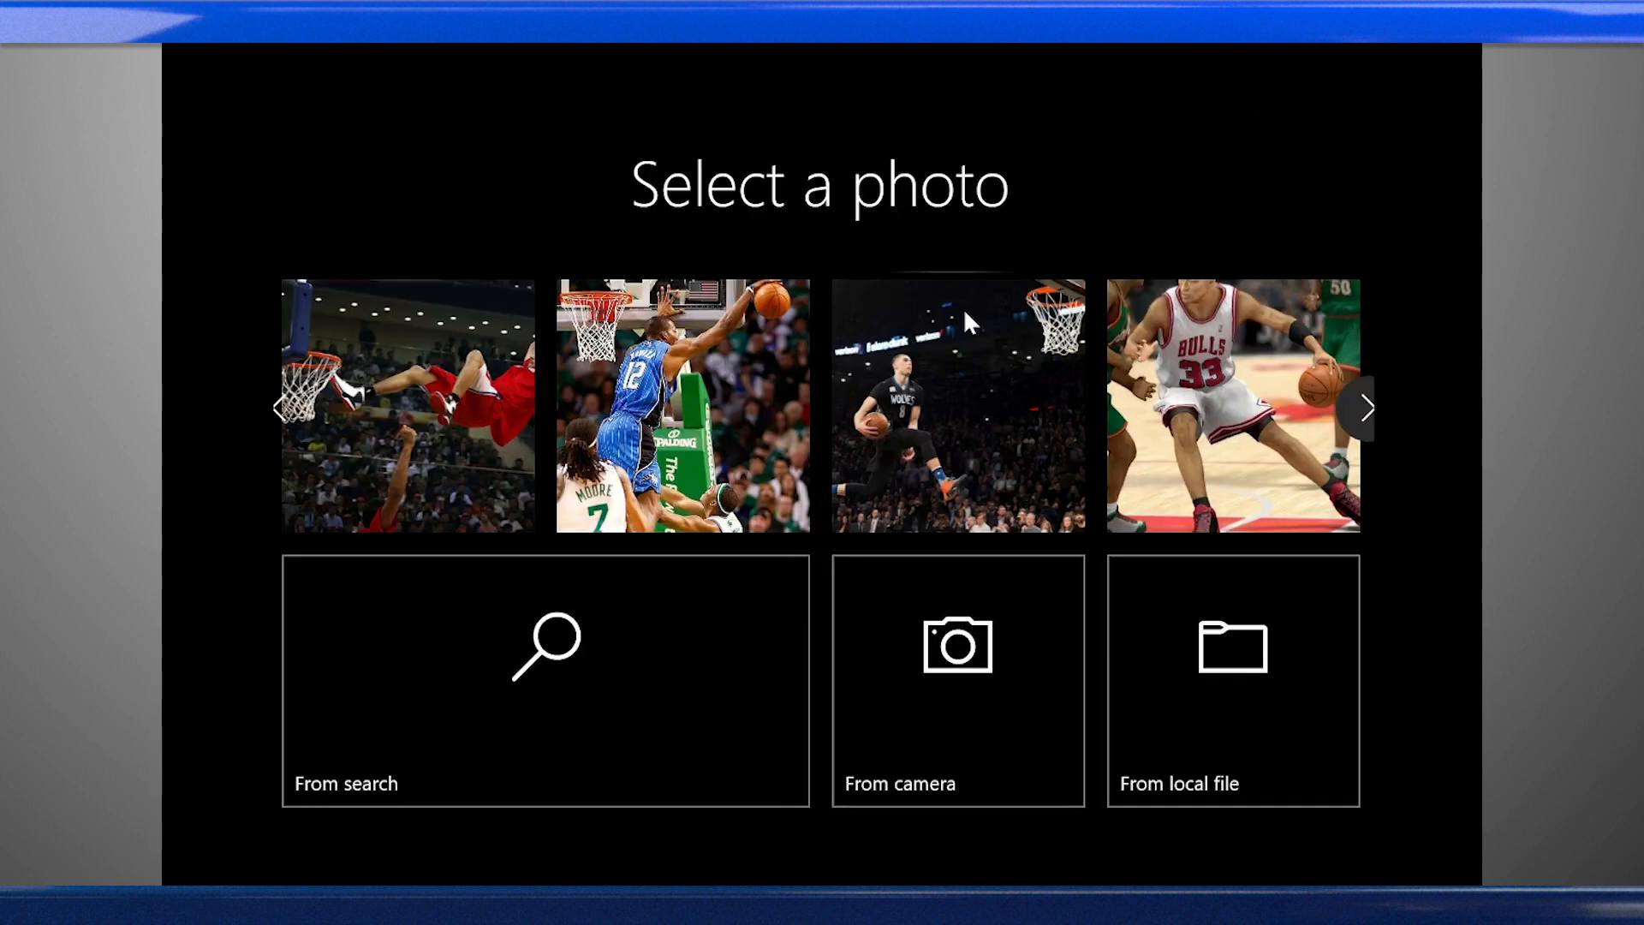
left_click(955, 408)
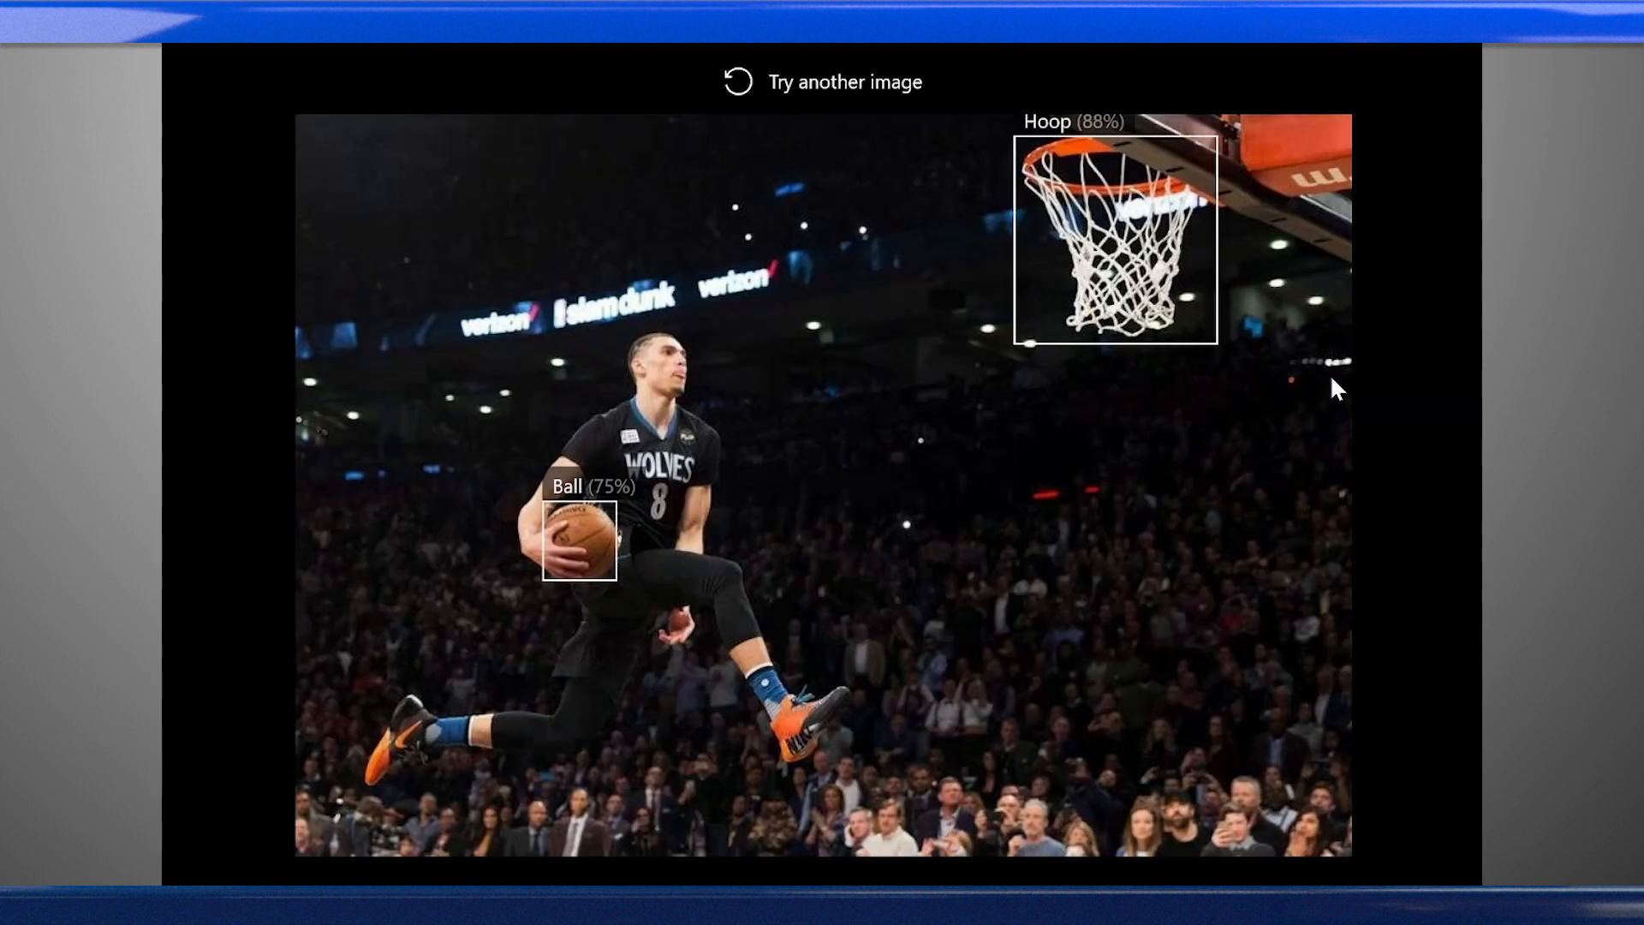
left_click(826, 82)
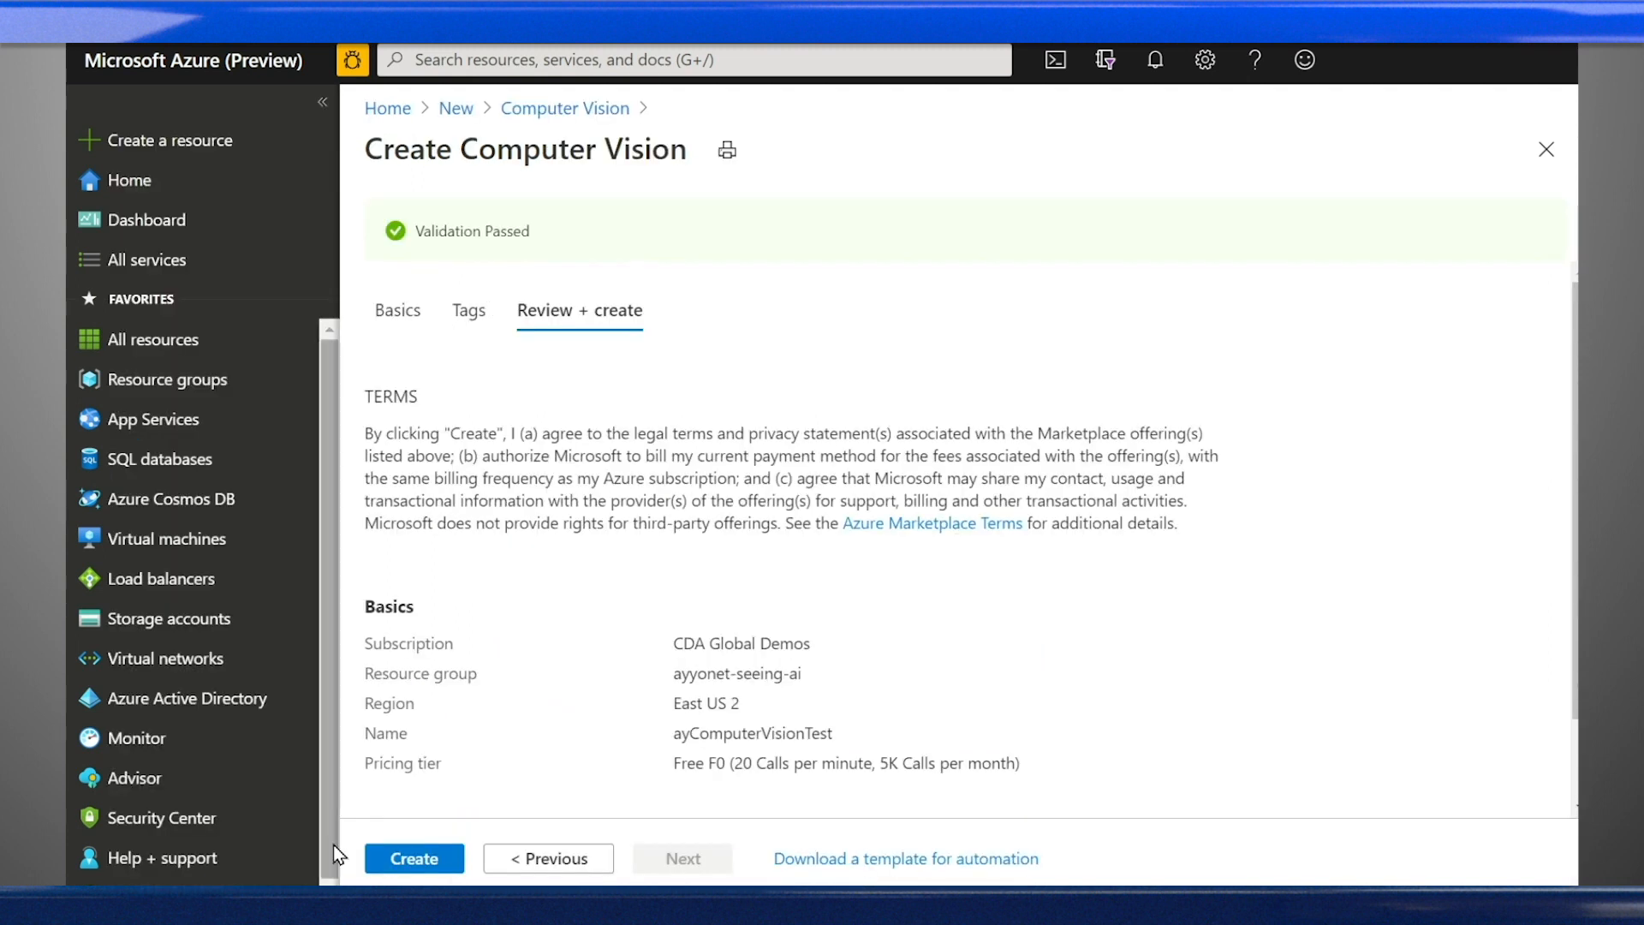
Step: Create ayComputerVisionTest and reveal its access keys on the Keys and Endpoint page
left_click(413, 858)
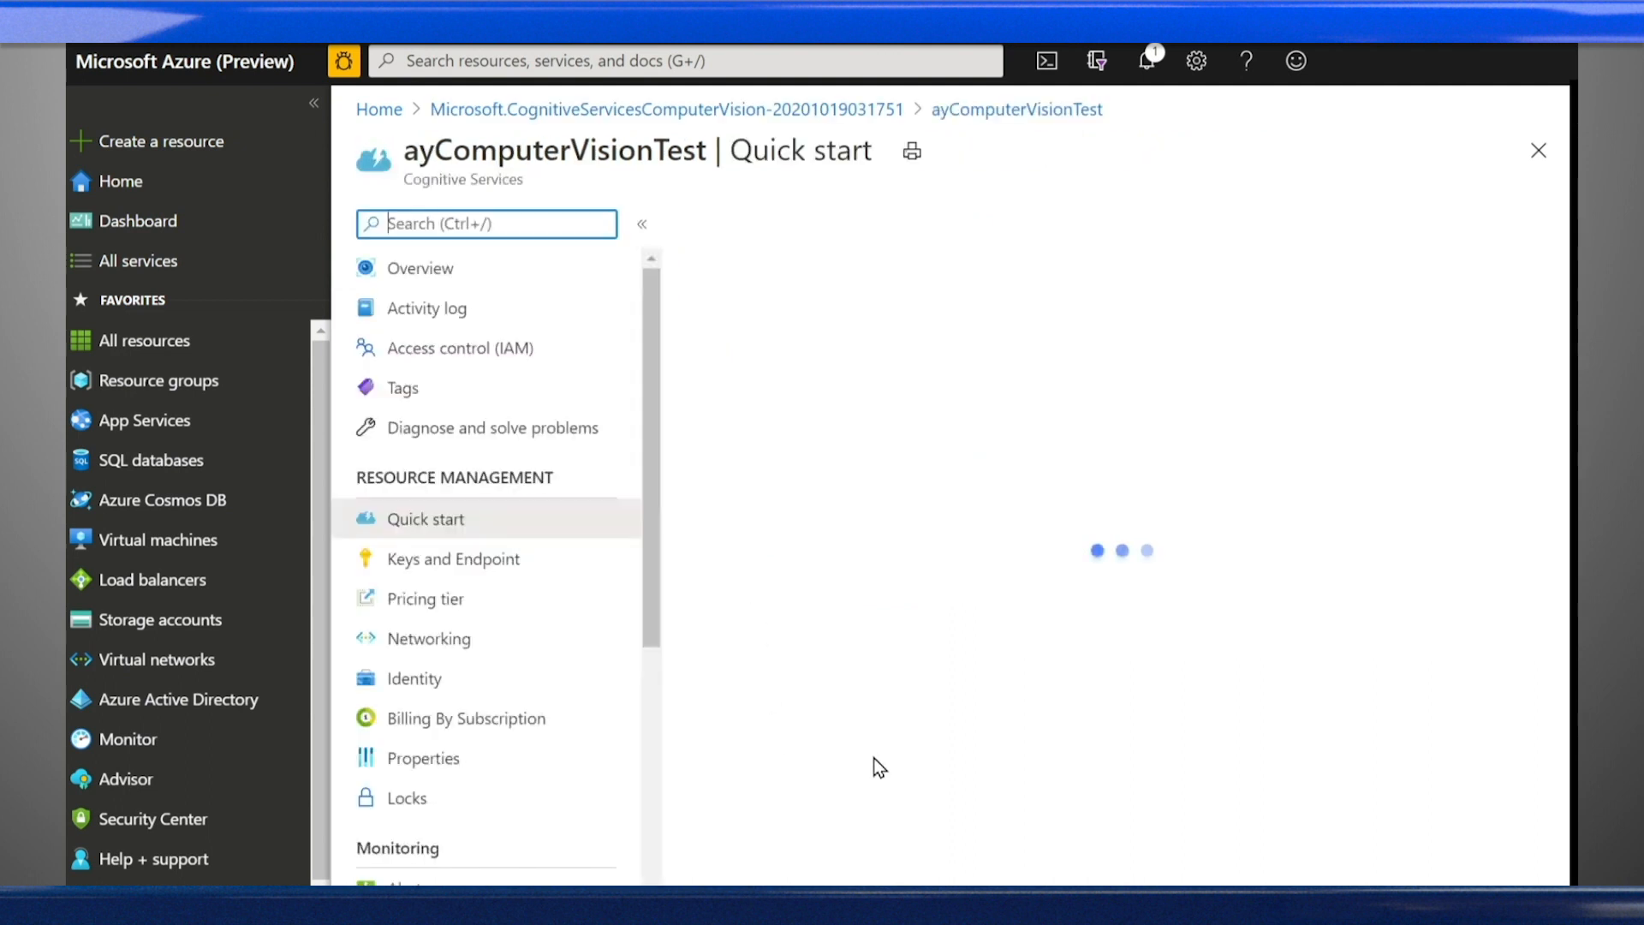
left_click(452, 558)
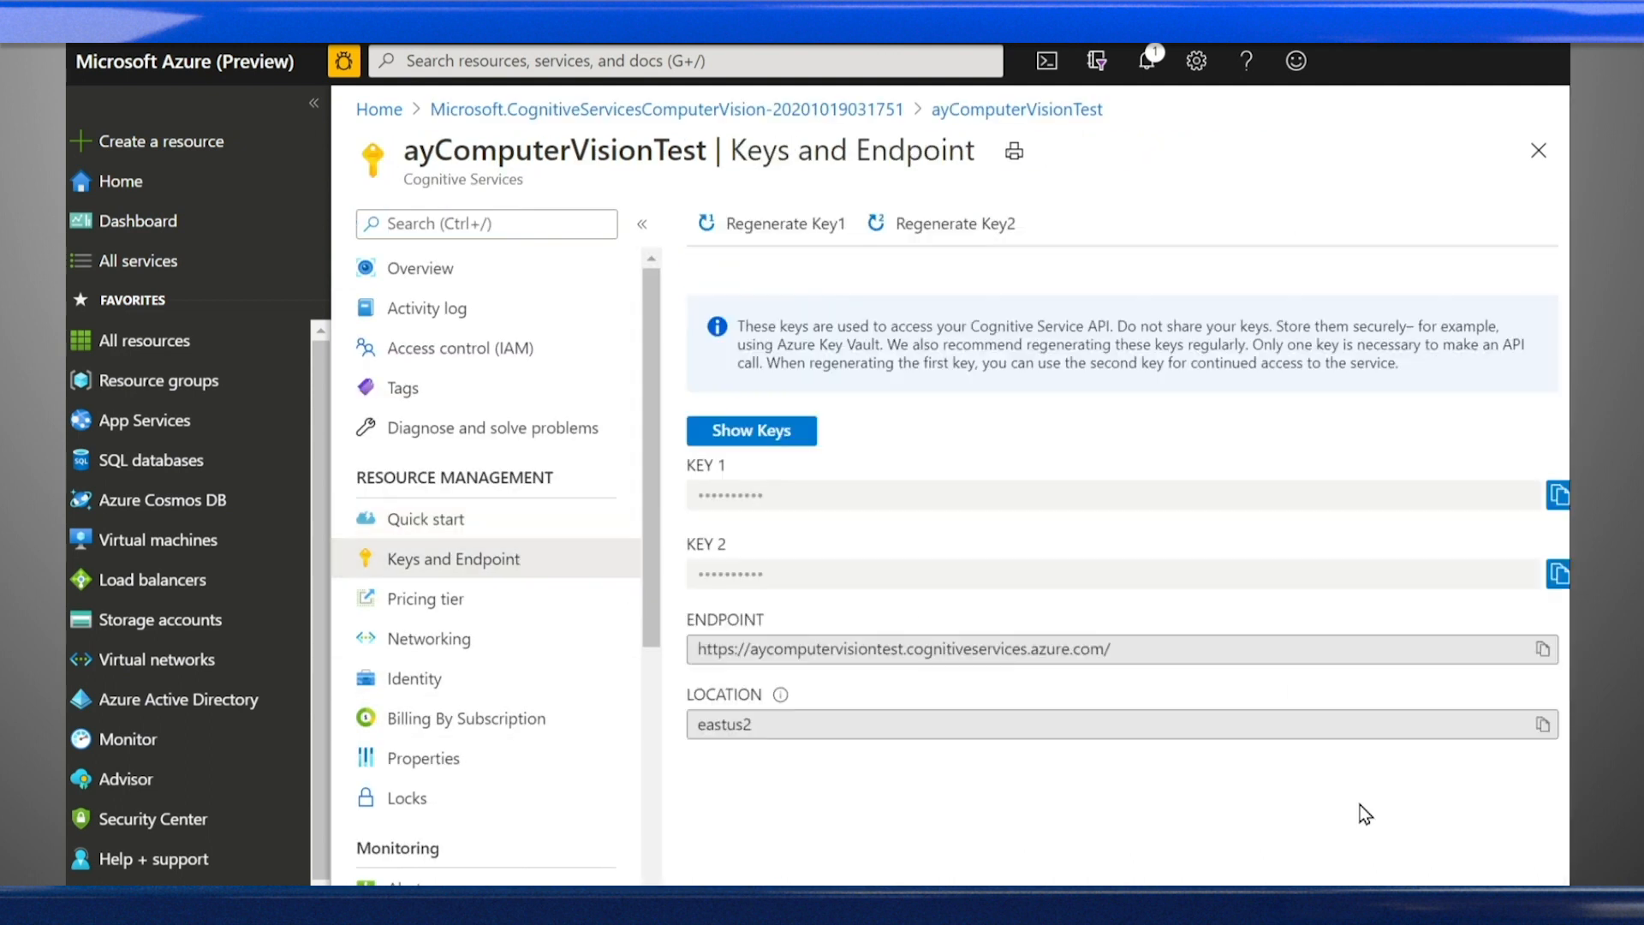
left_click(750, 430)
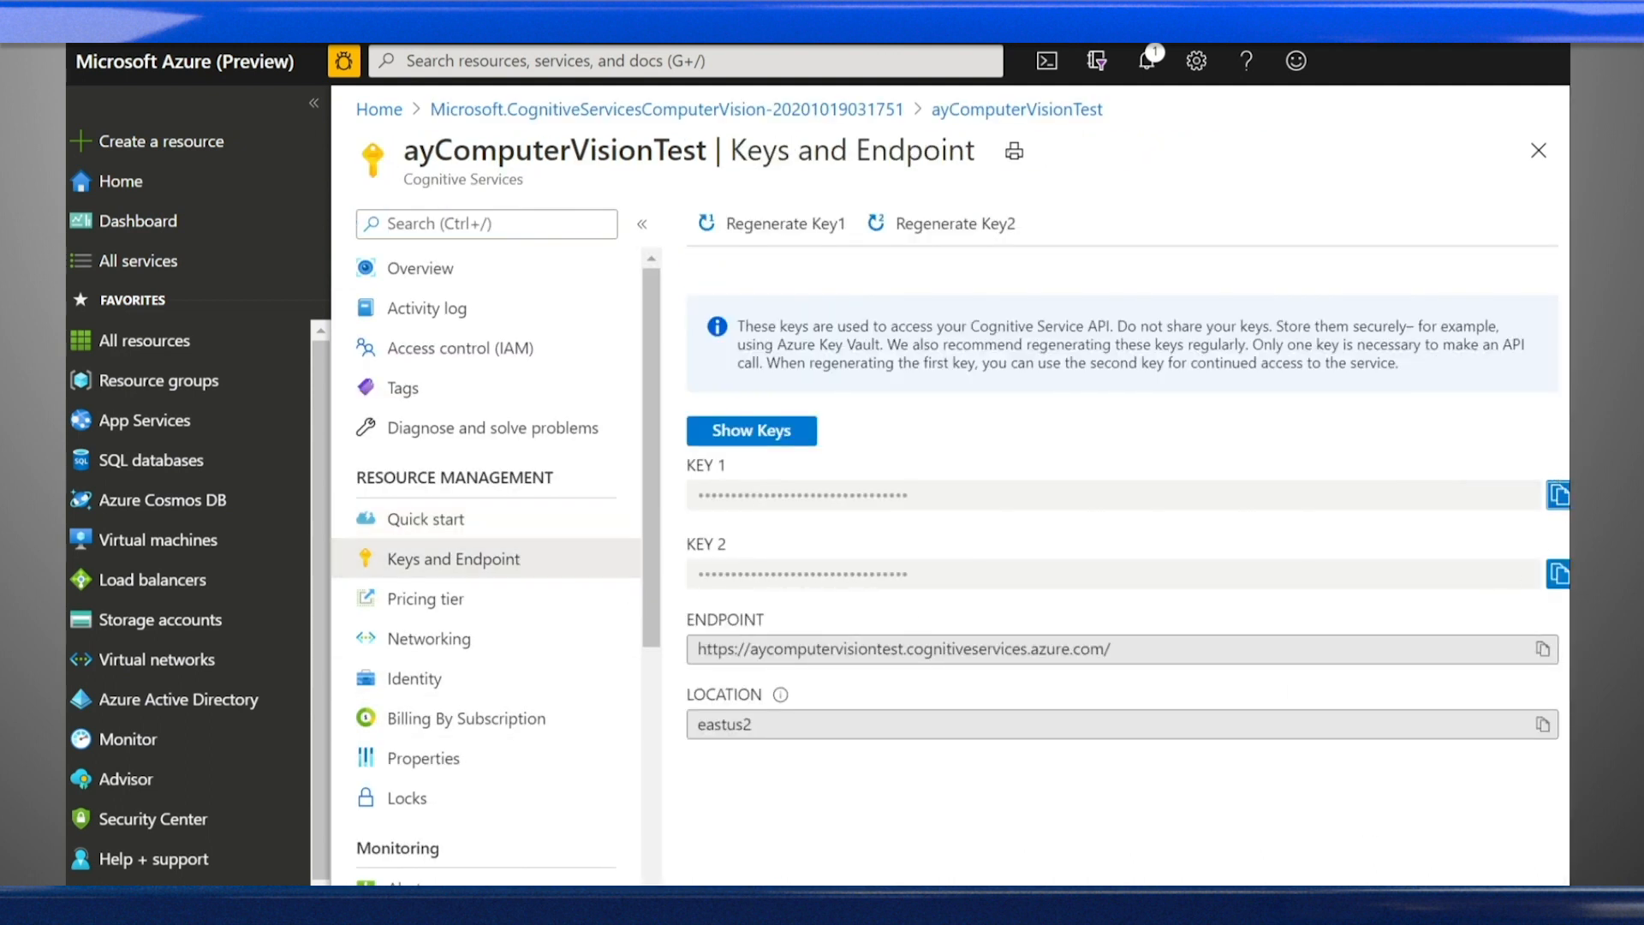
mouse_move(1542, 651)
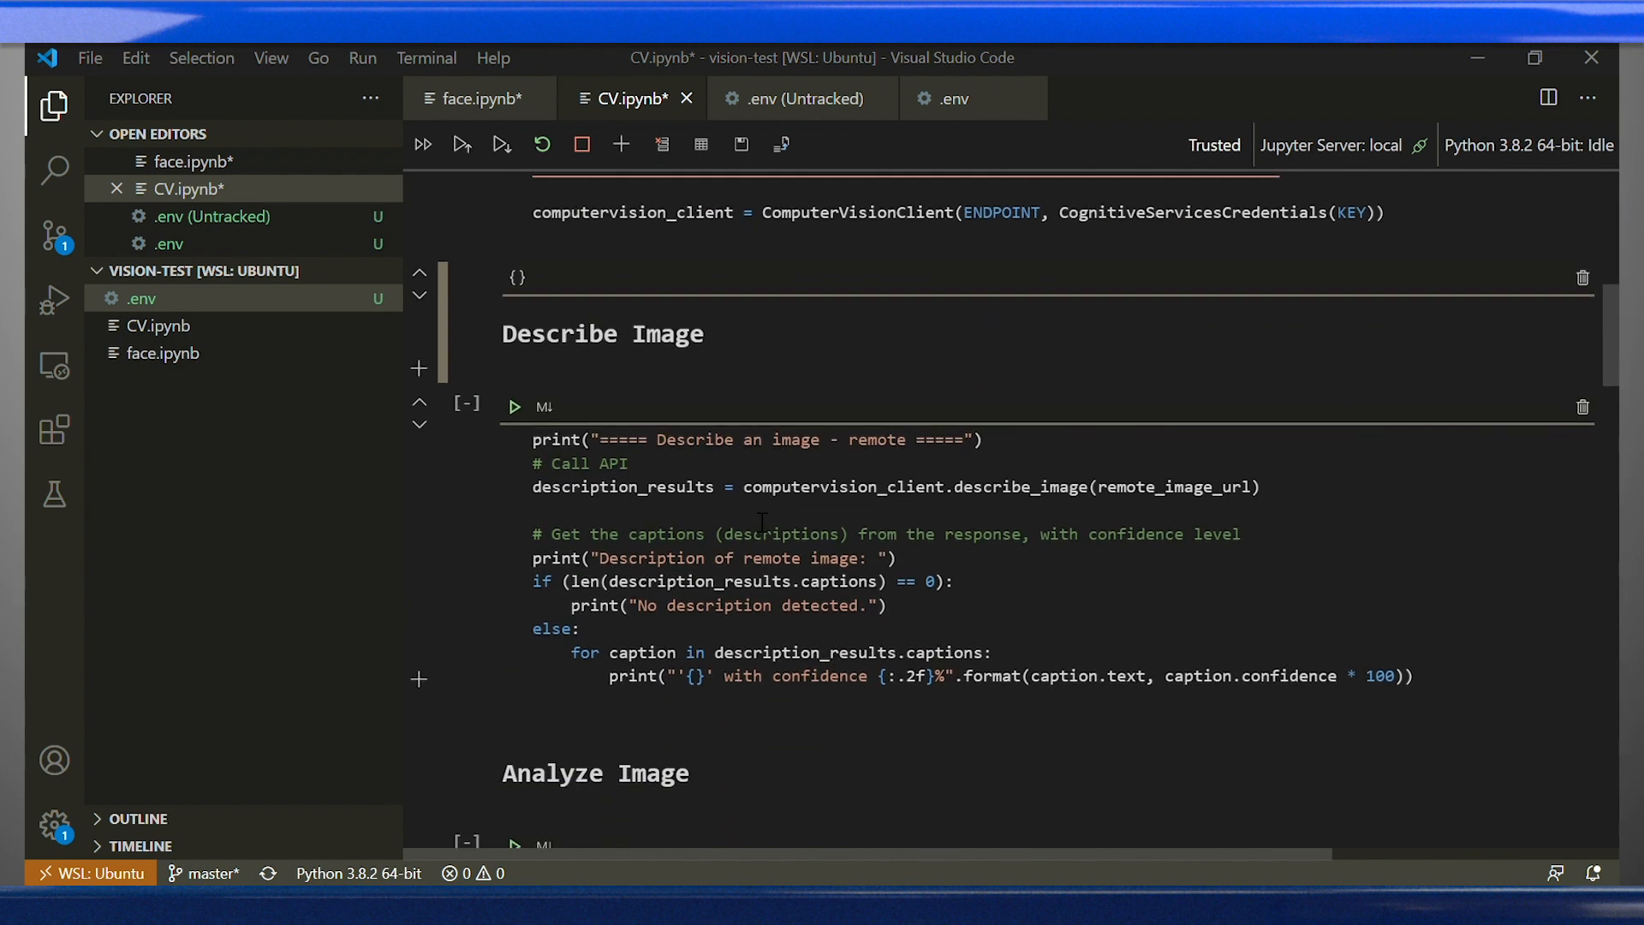
Step: Run the Describe Image cell in the notebook
scroll("down", 3)
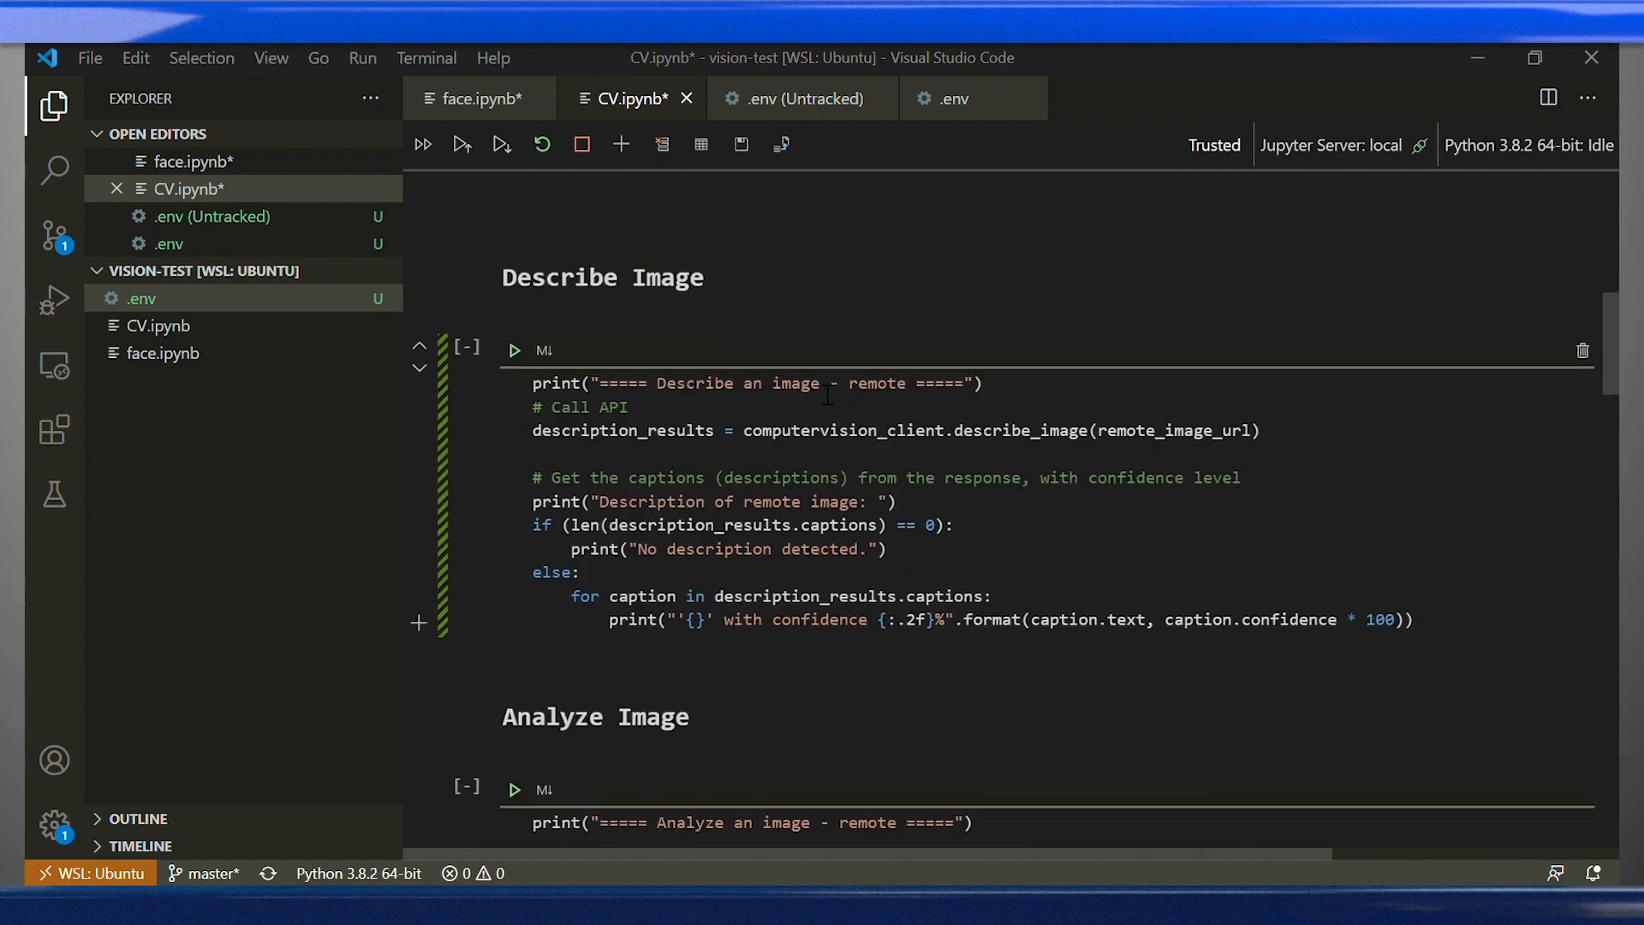
left_click(694, 478)
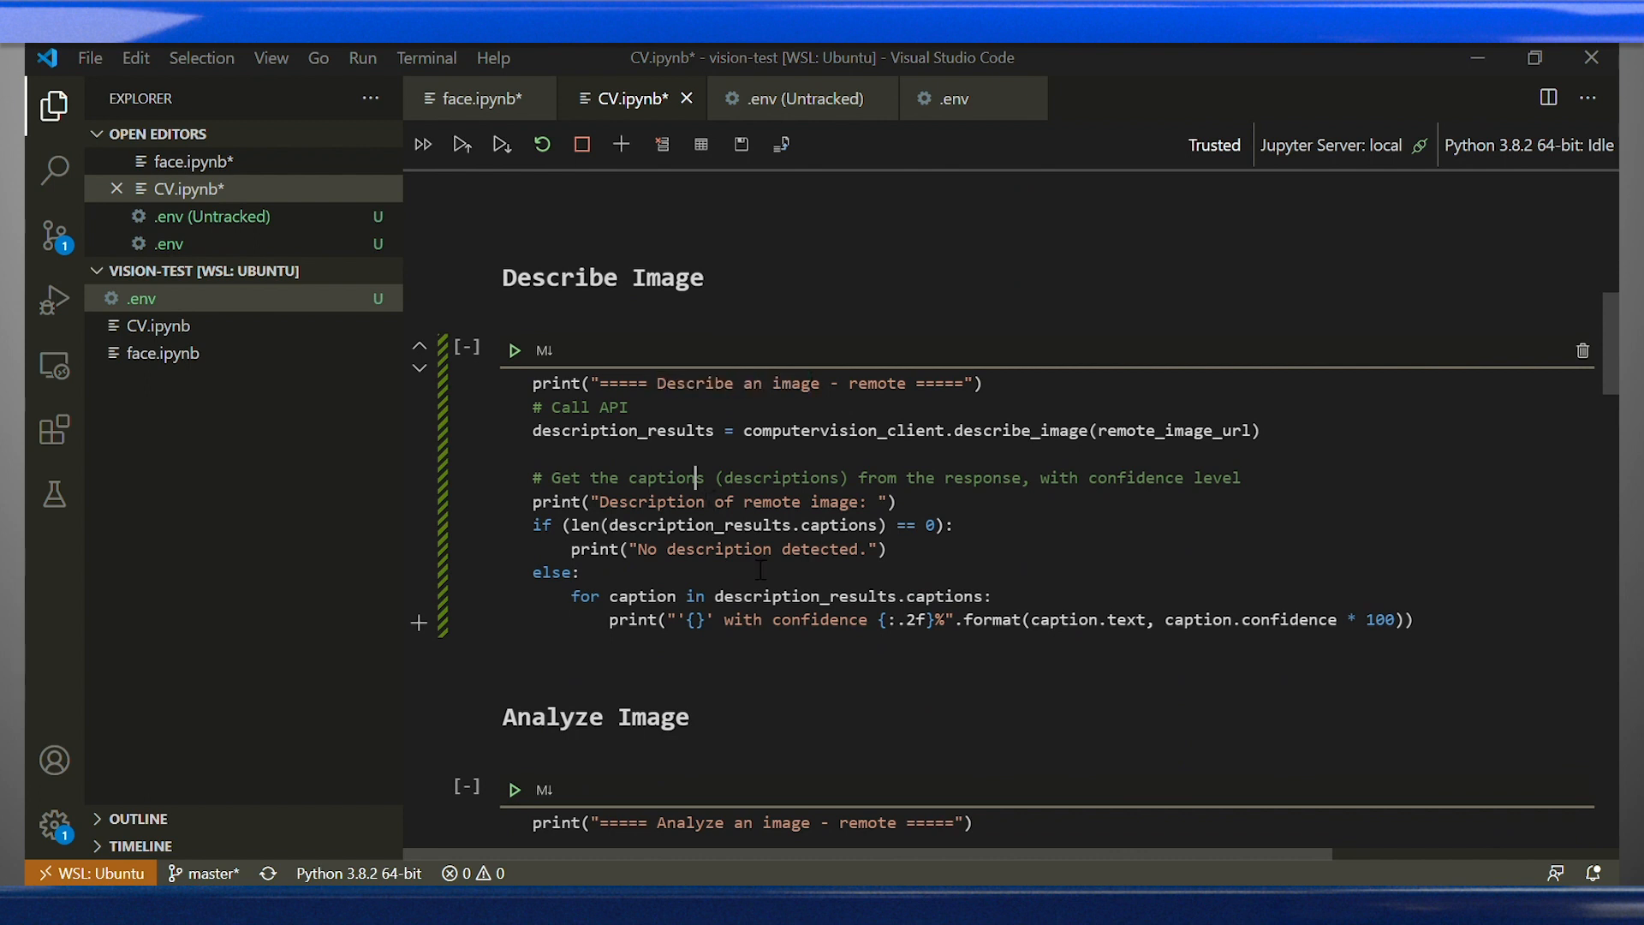
left_click(515, 350)
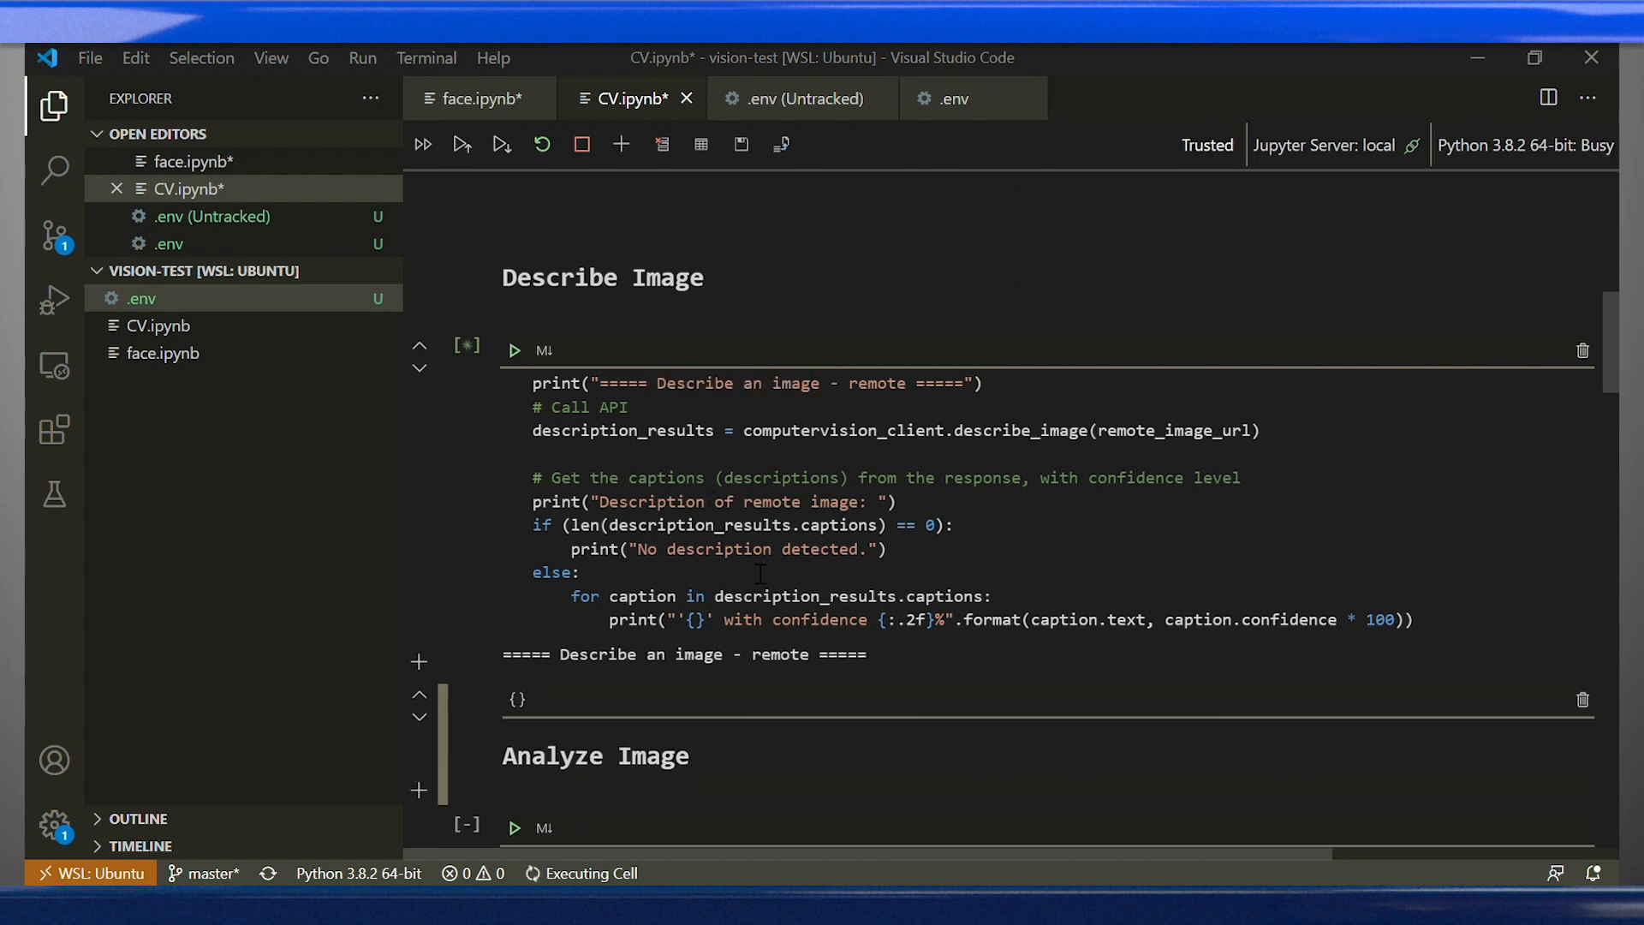
Step: Review the Analyze Image cell's requested features and its categories output
scroll("down", 3)
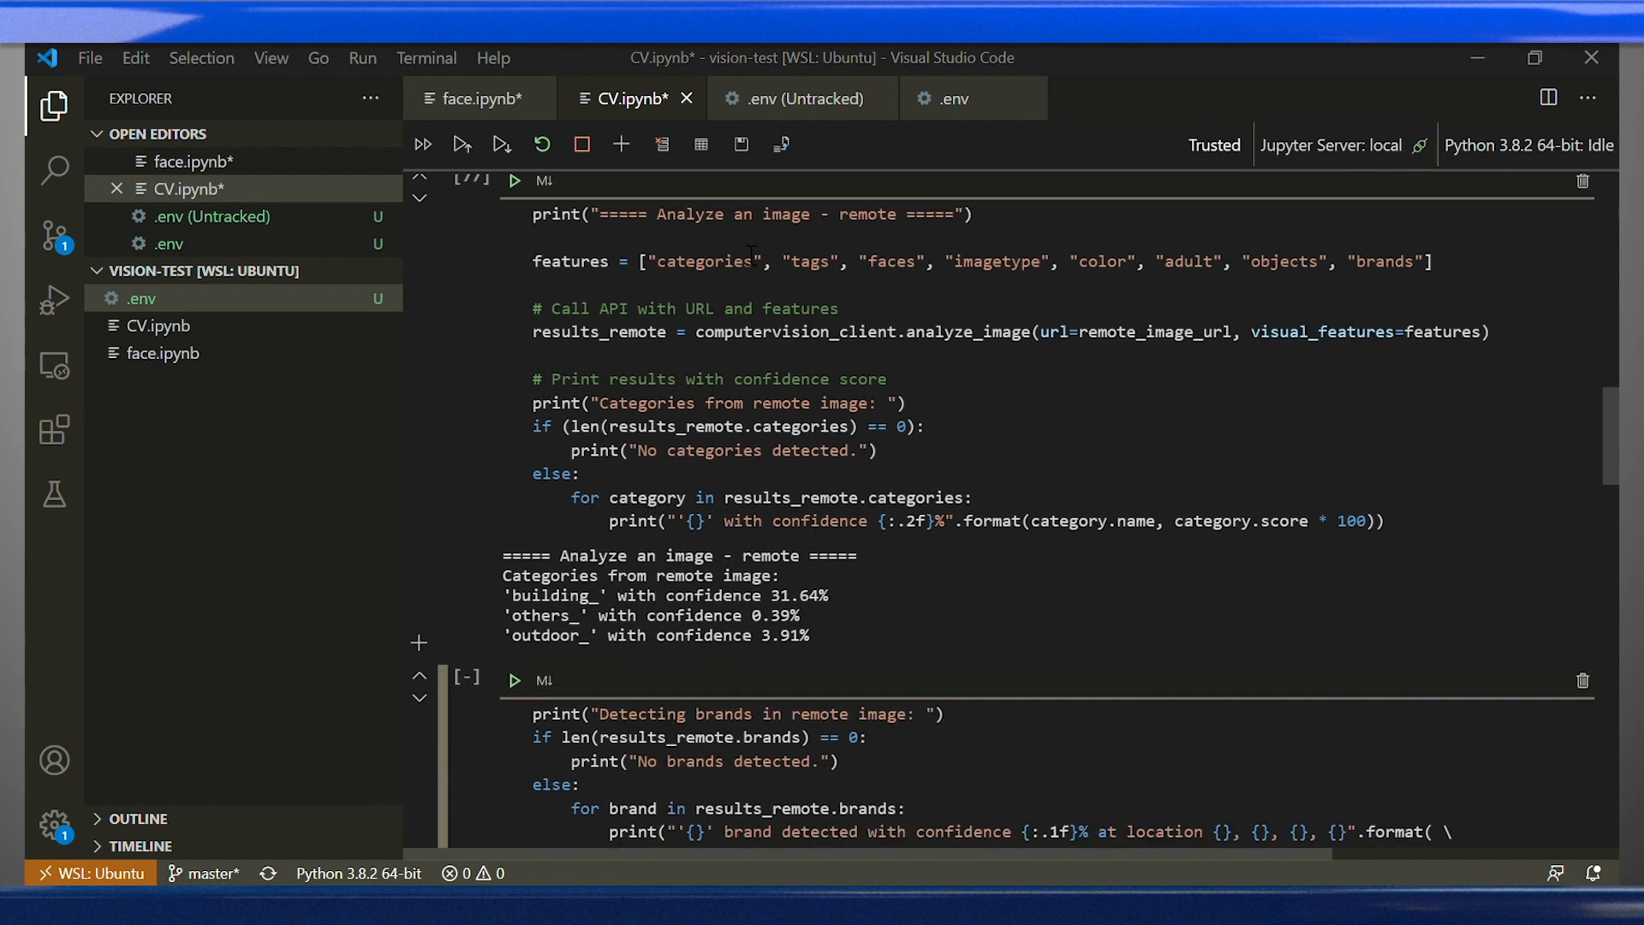
double_click(690, 214)
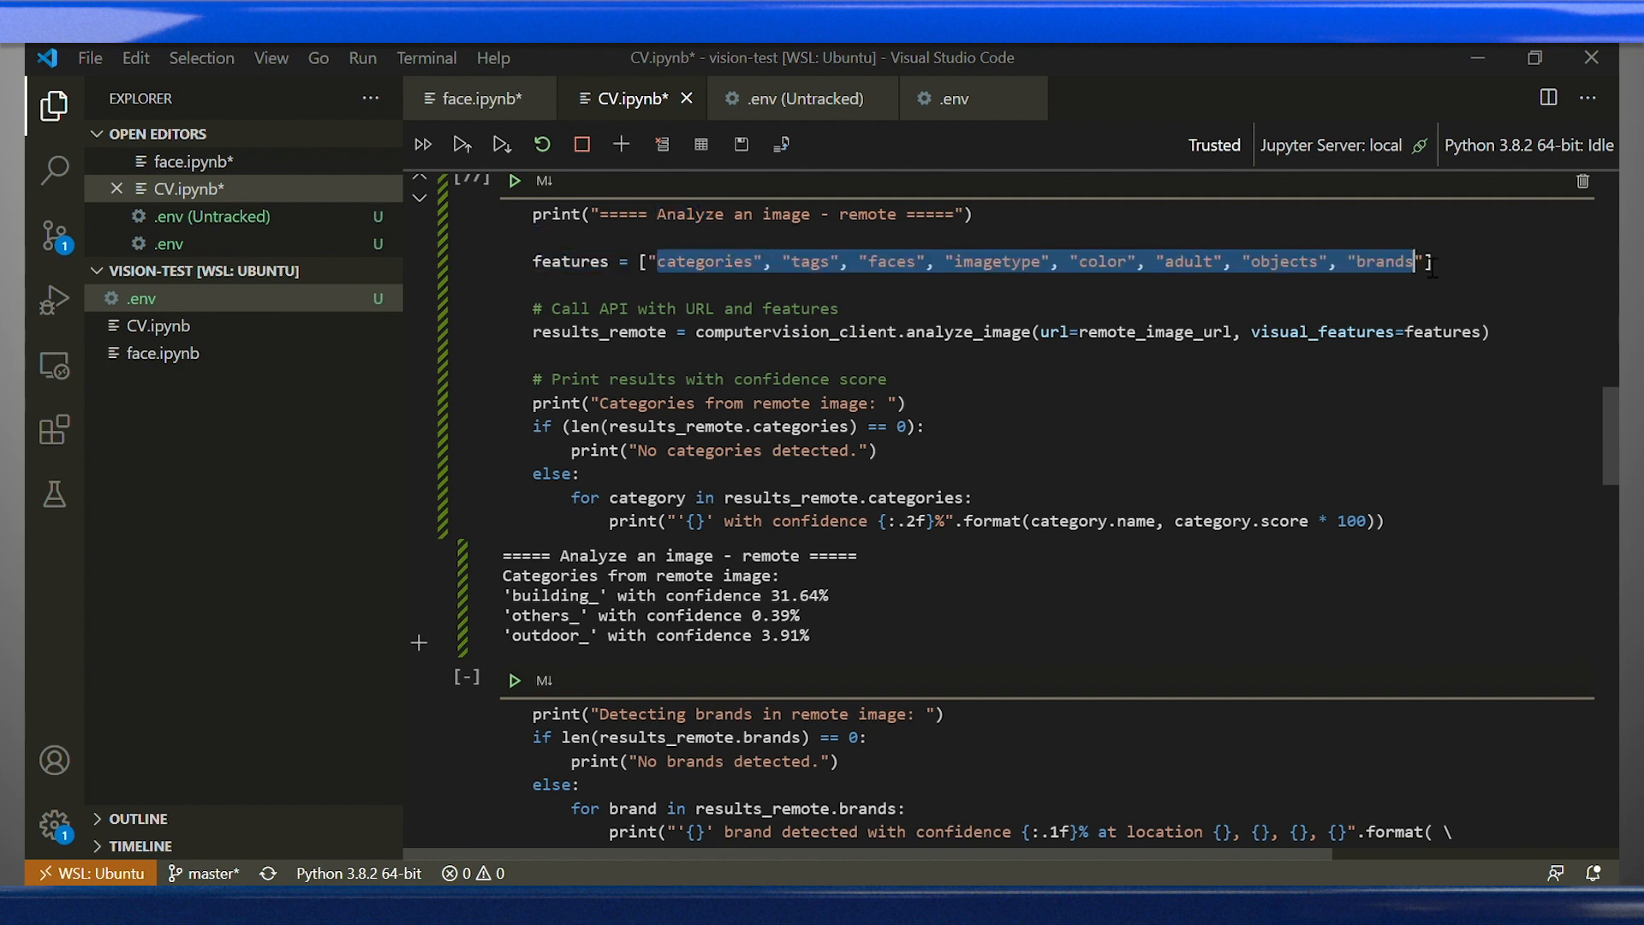
scroll("down", 3)
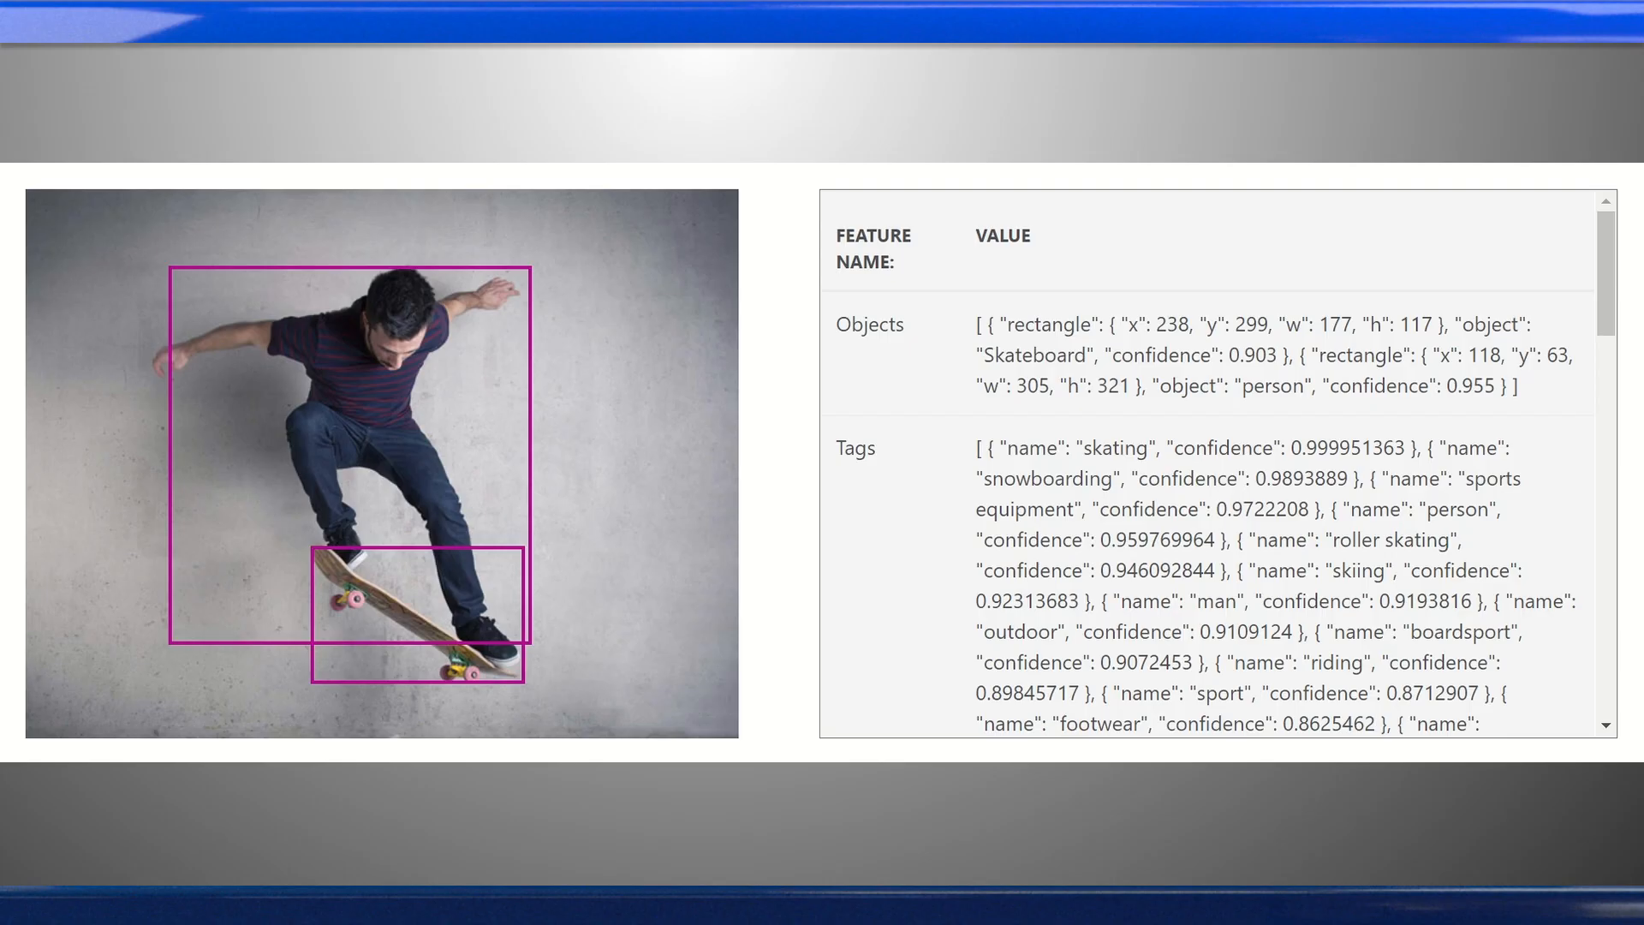
mouse_move(192, 334)
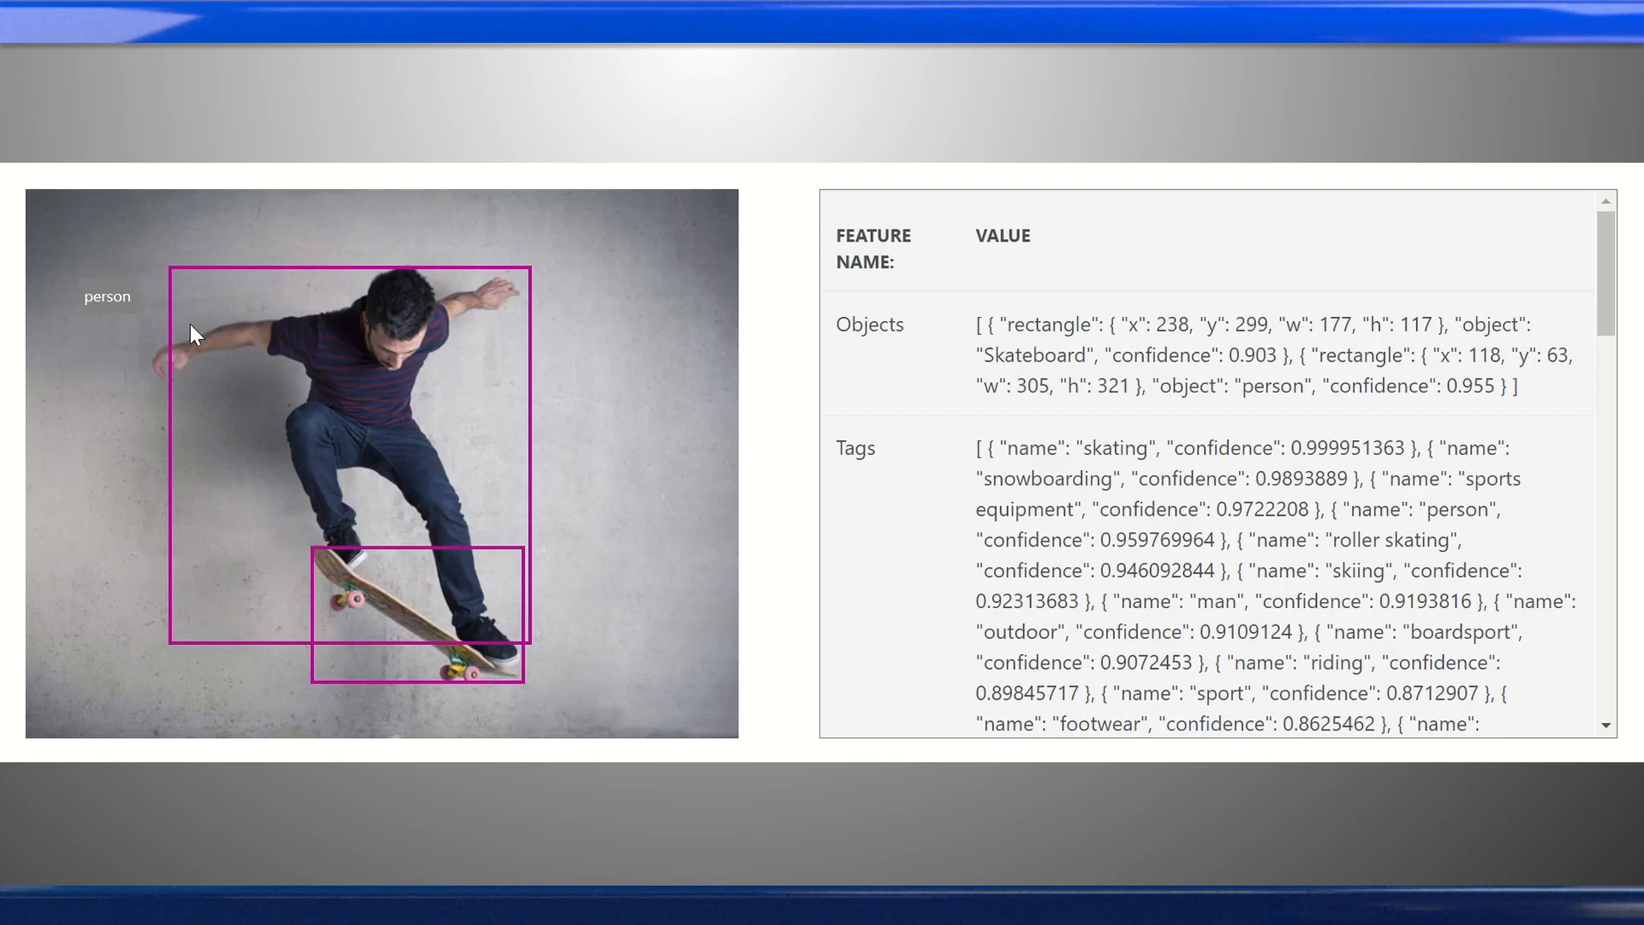
mouse_move(326, 680)
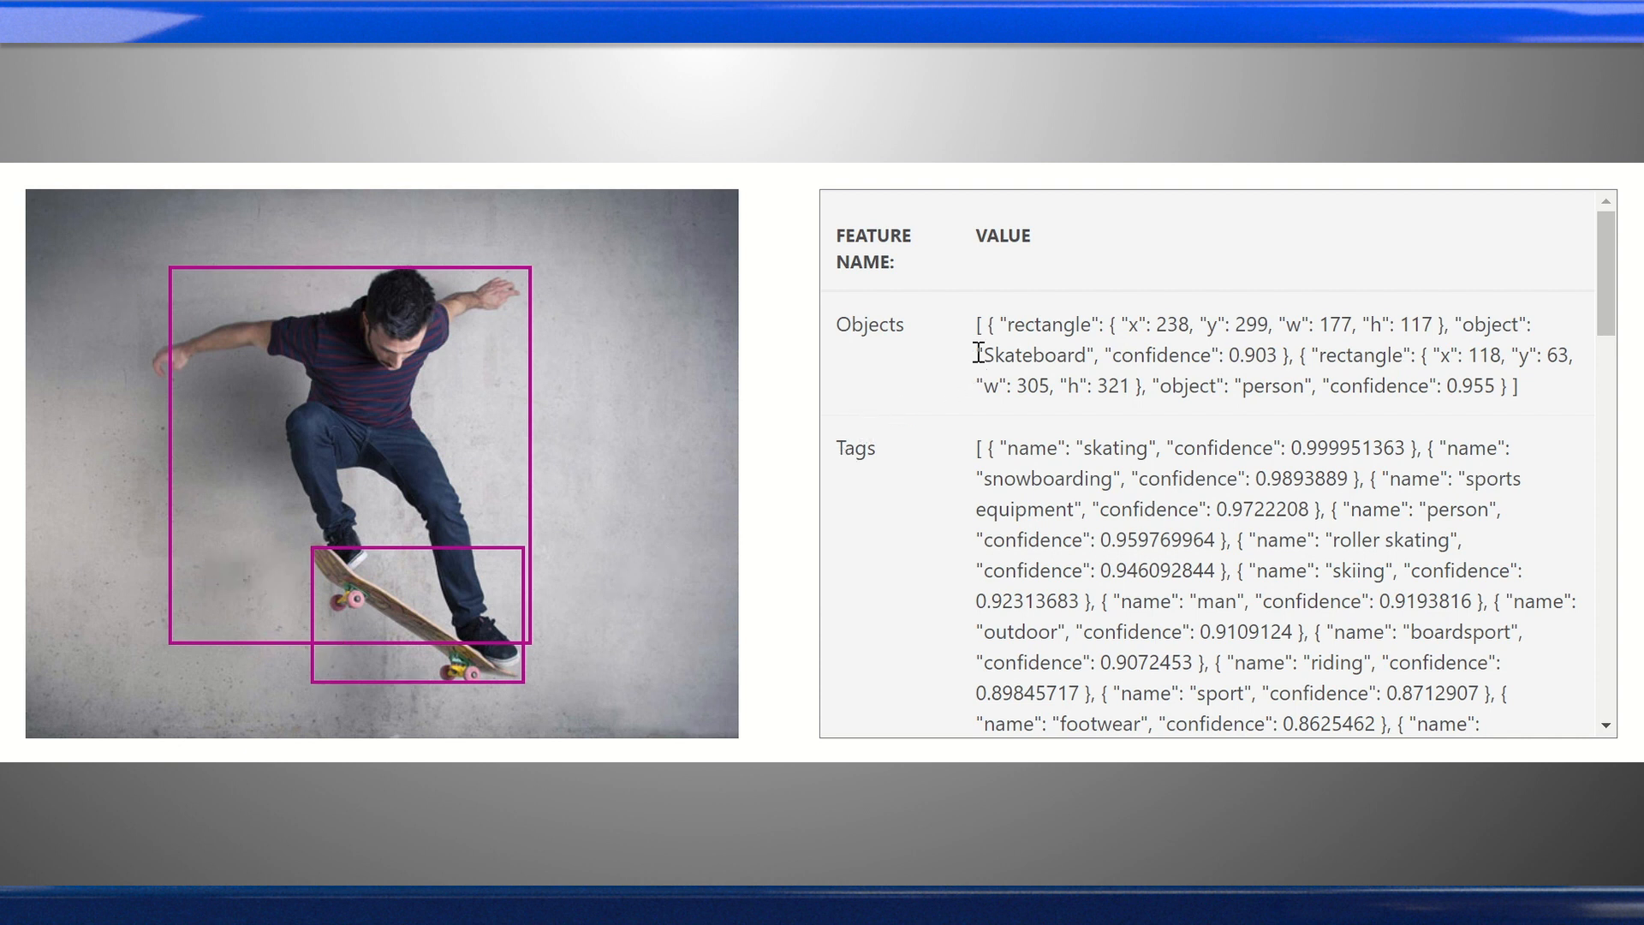
Step: Scroll the skateboarder results to read caption, format, dimensions and adult, gore, racy scores
double_click(1038, 355)
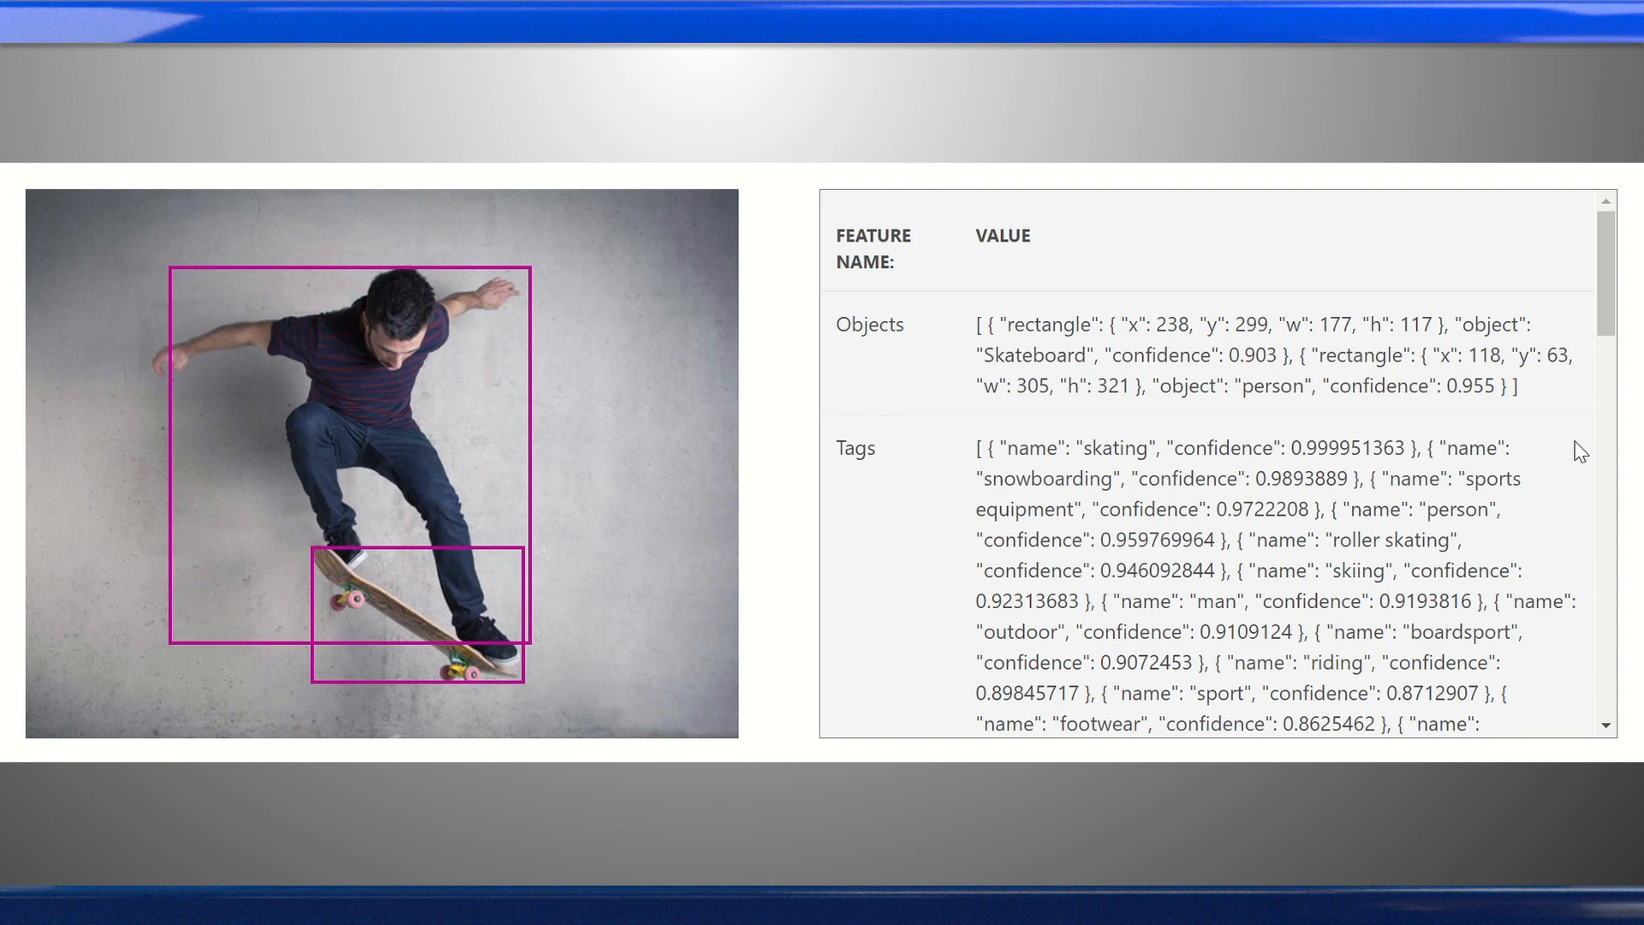
scroll("down", 3)
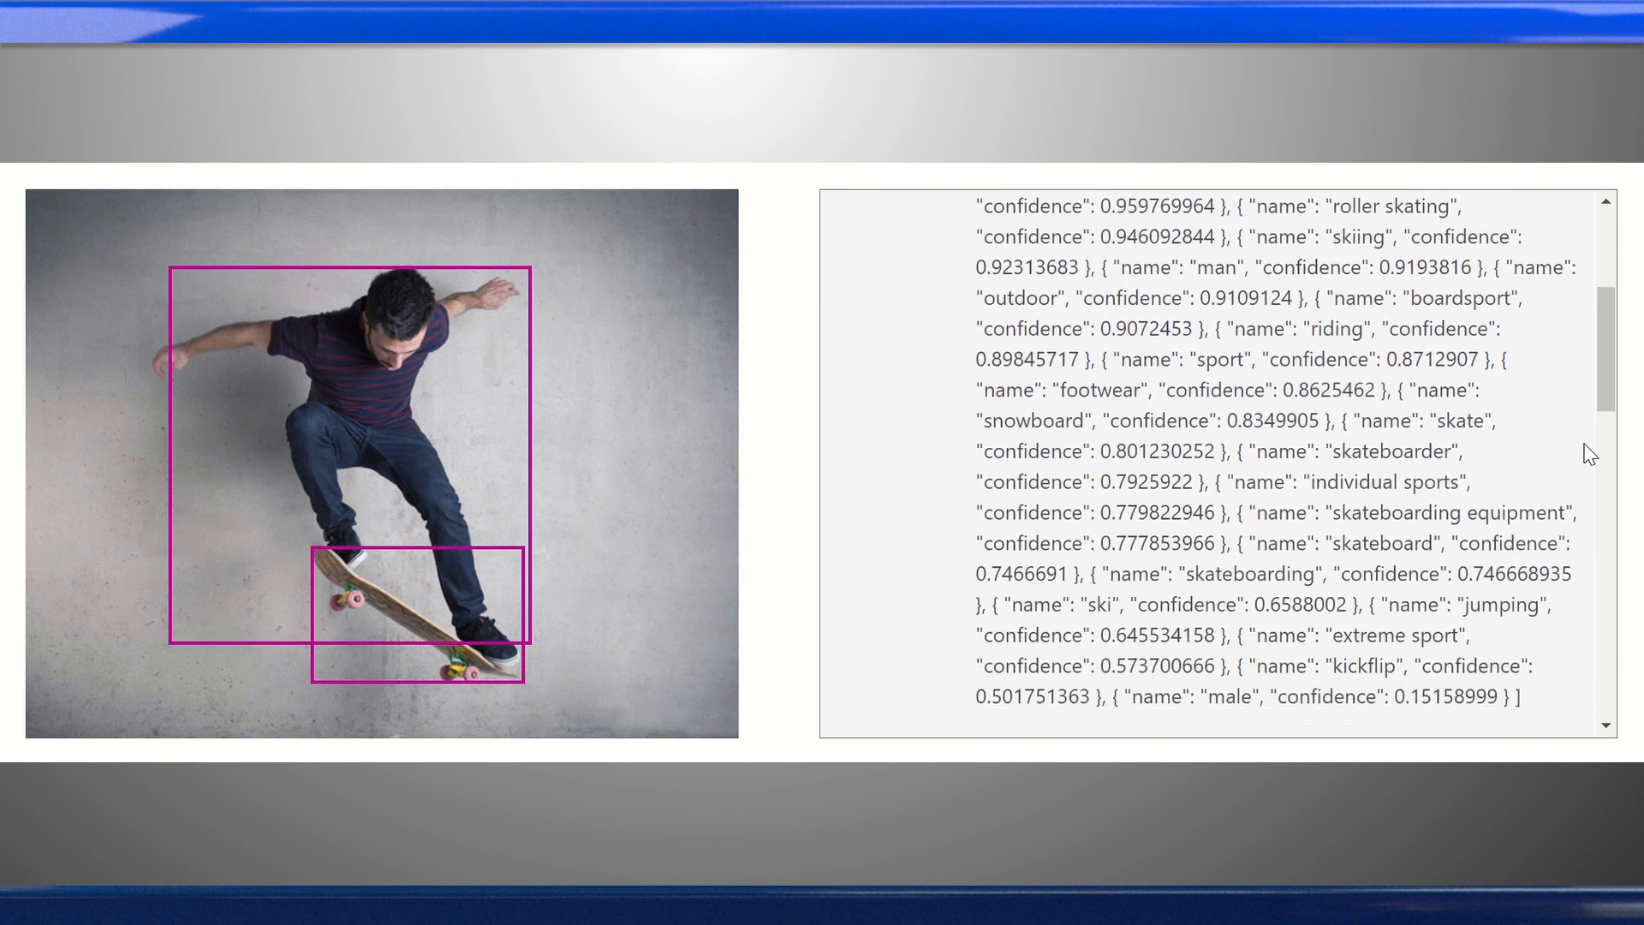
scroll("down", 3)
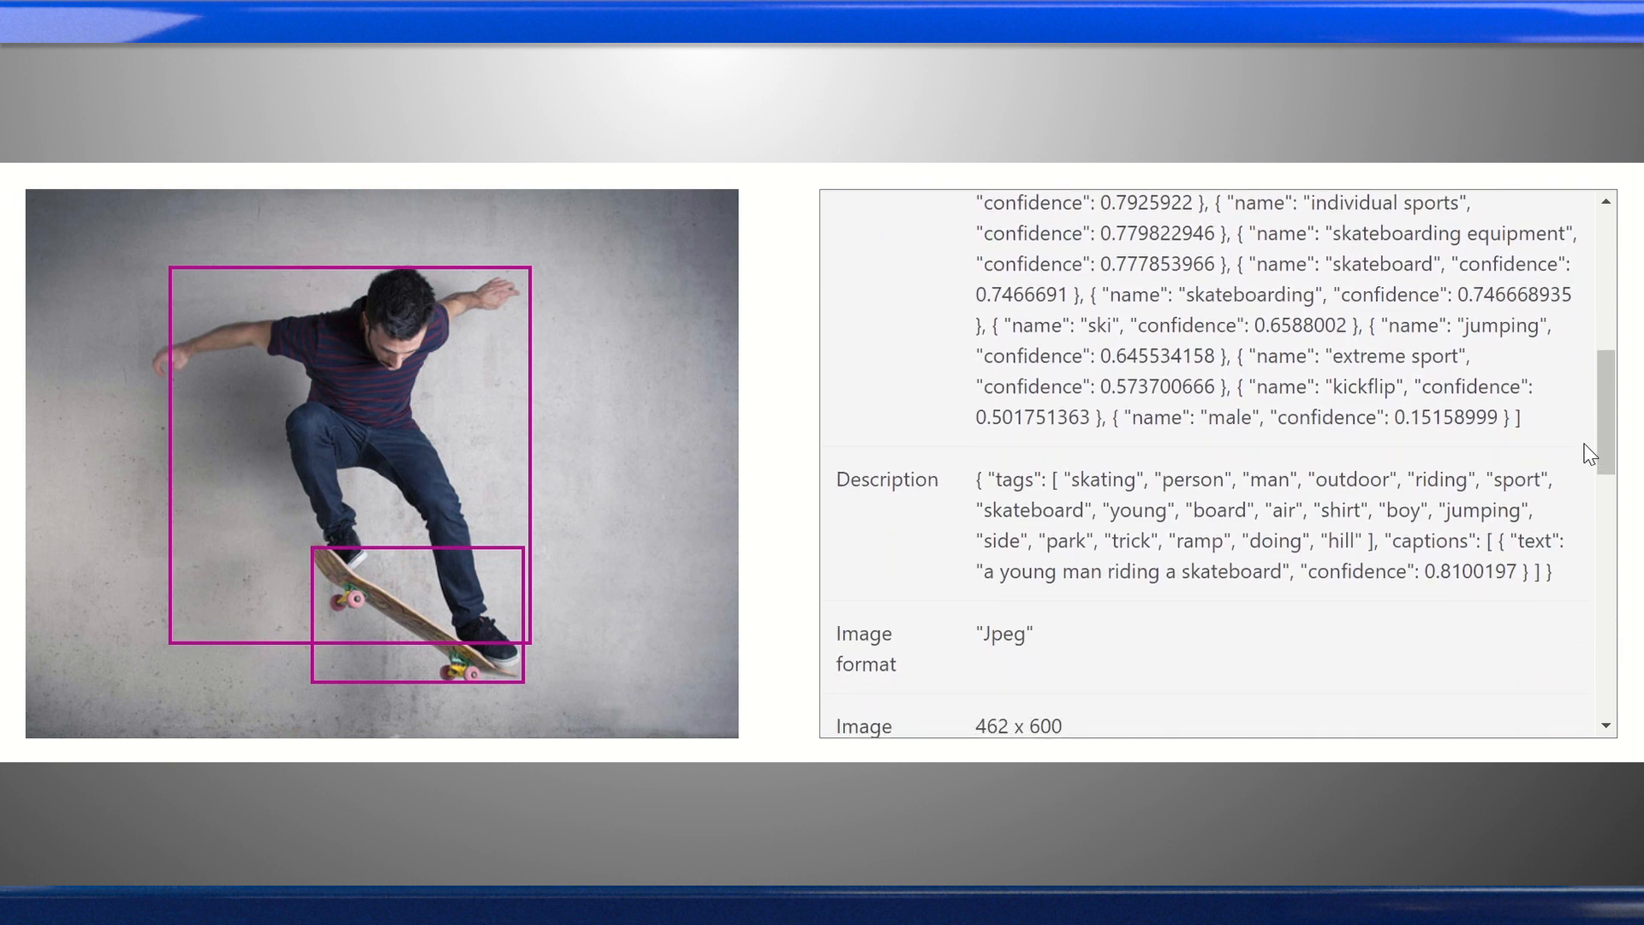
scroll("down", 3)
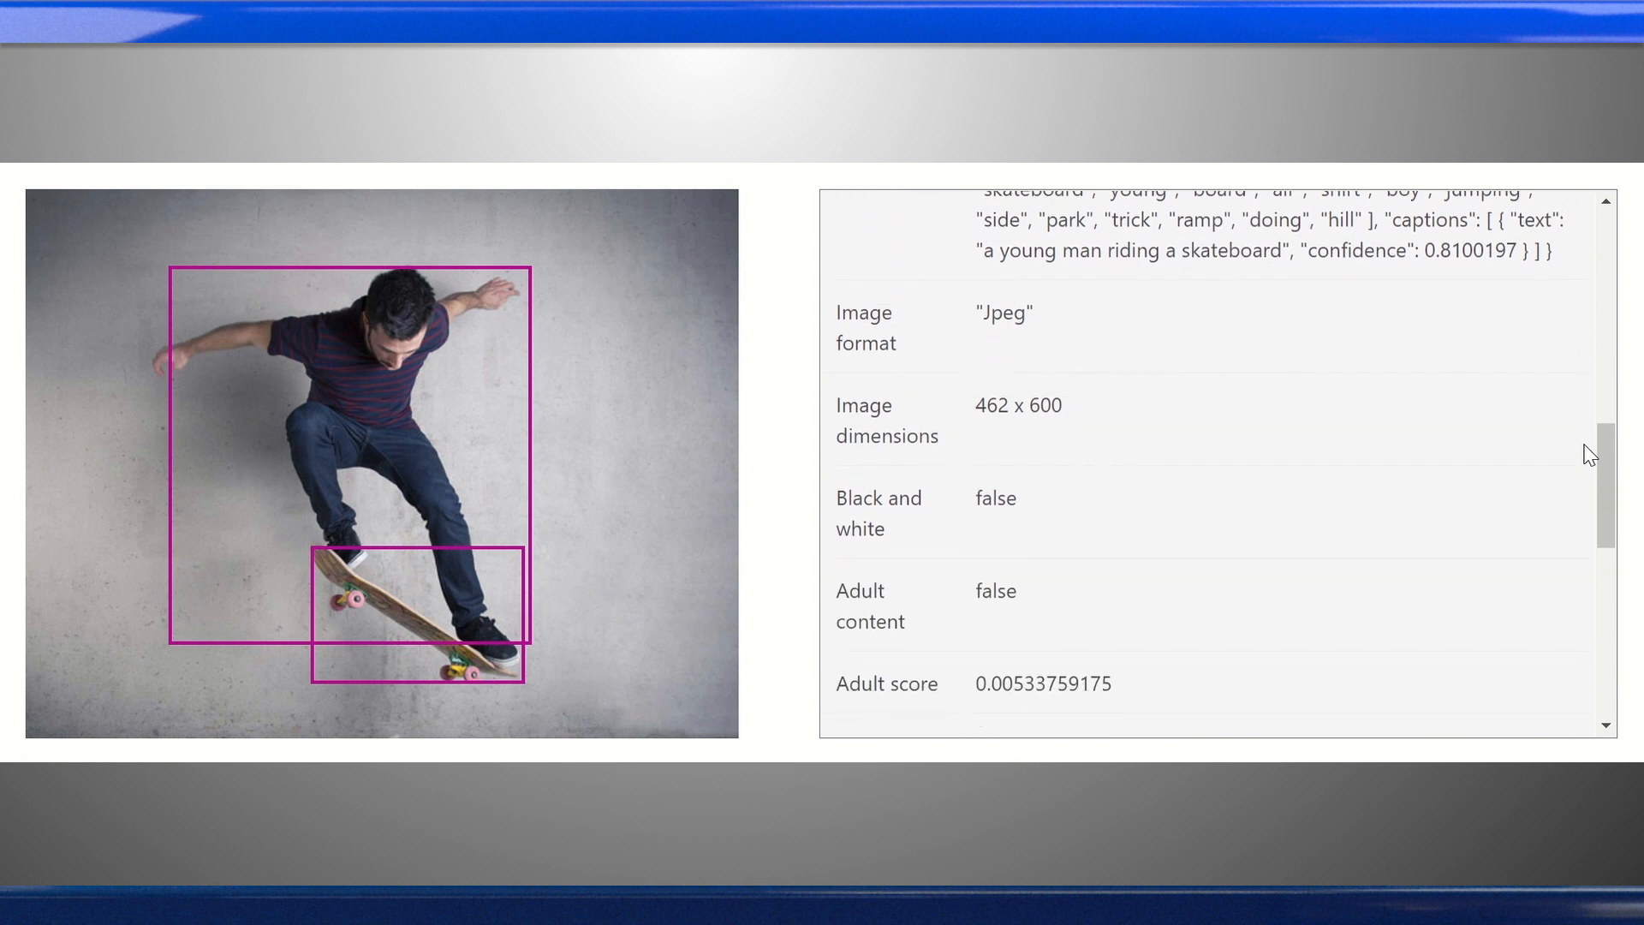
scroll("down", 3)
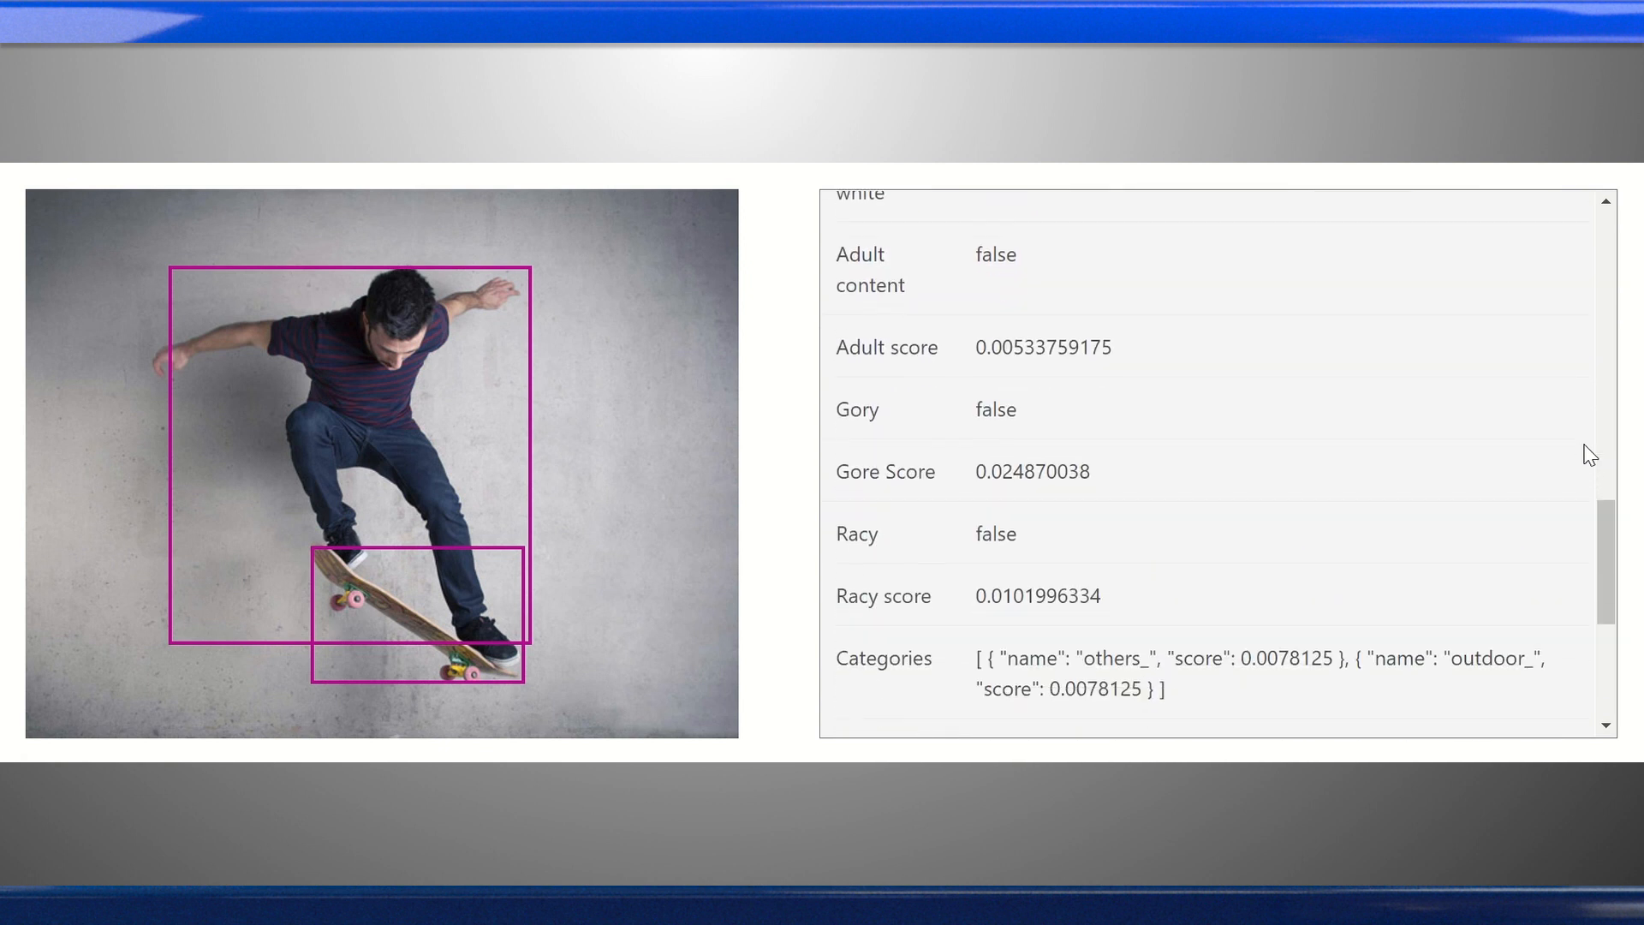
scroll("down", 3)
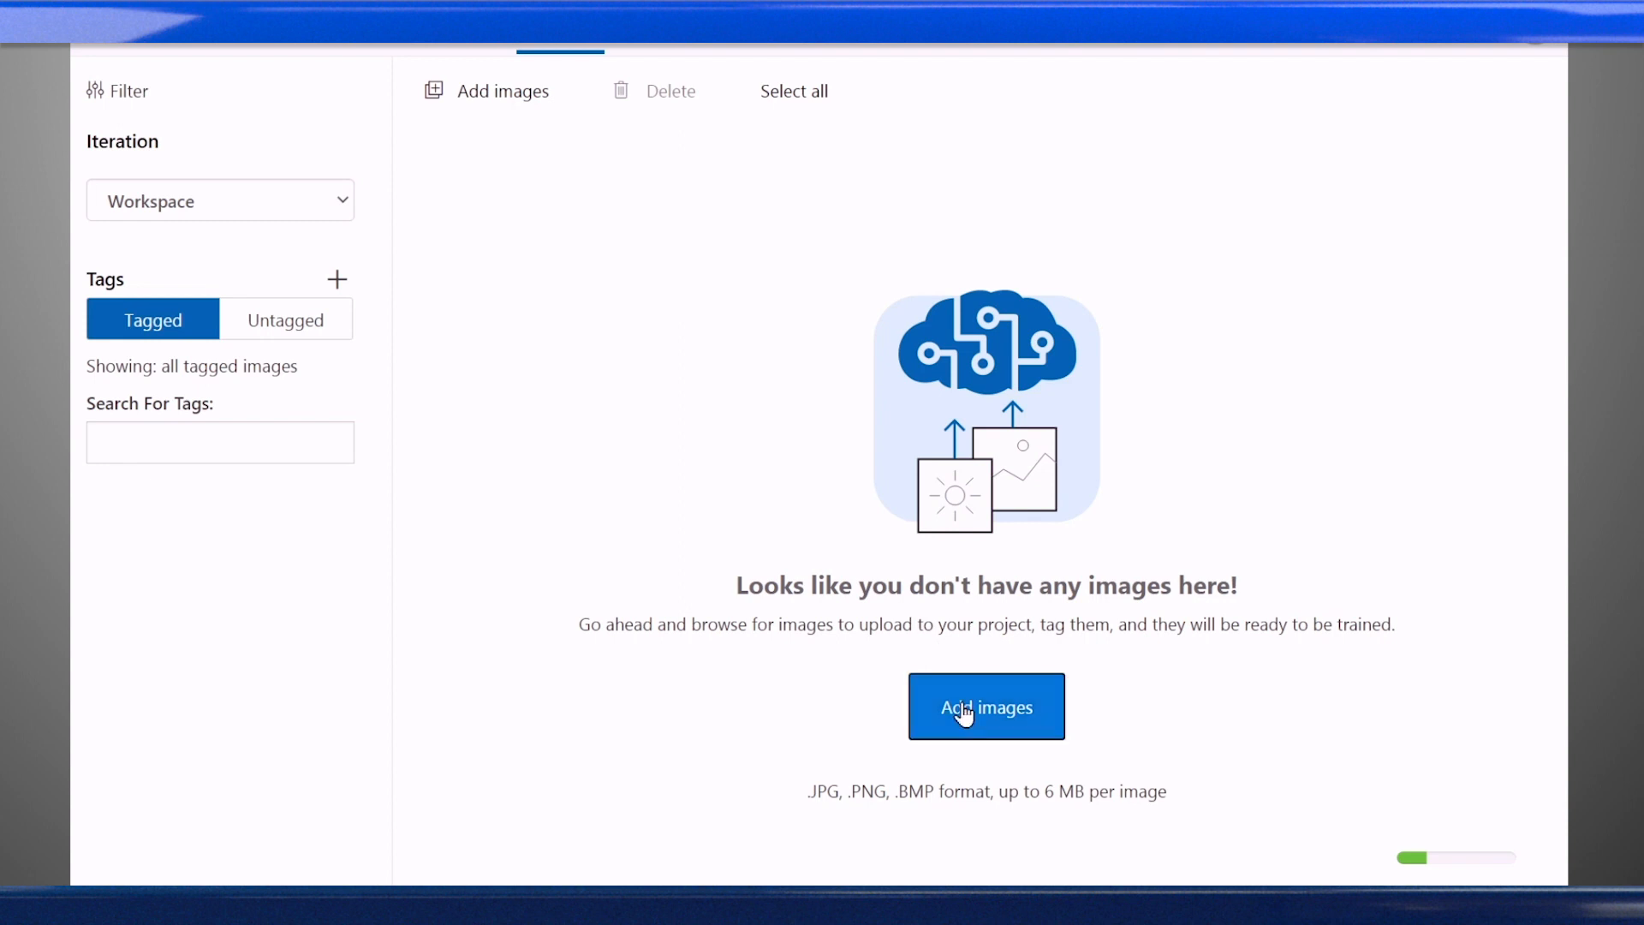
Step: Upload the 20 fork photos to the Custom Vision project
left_click(985, 706)
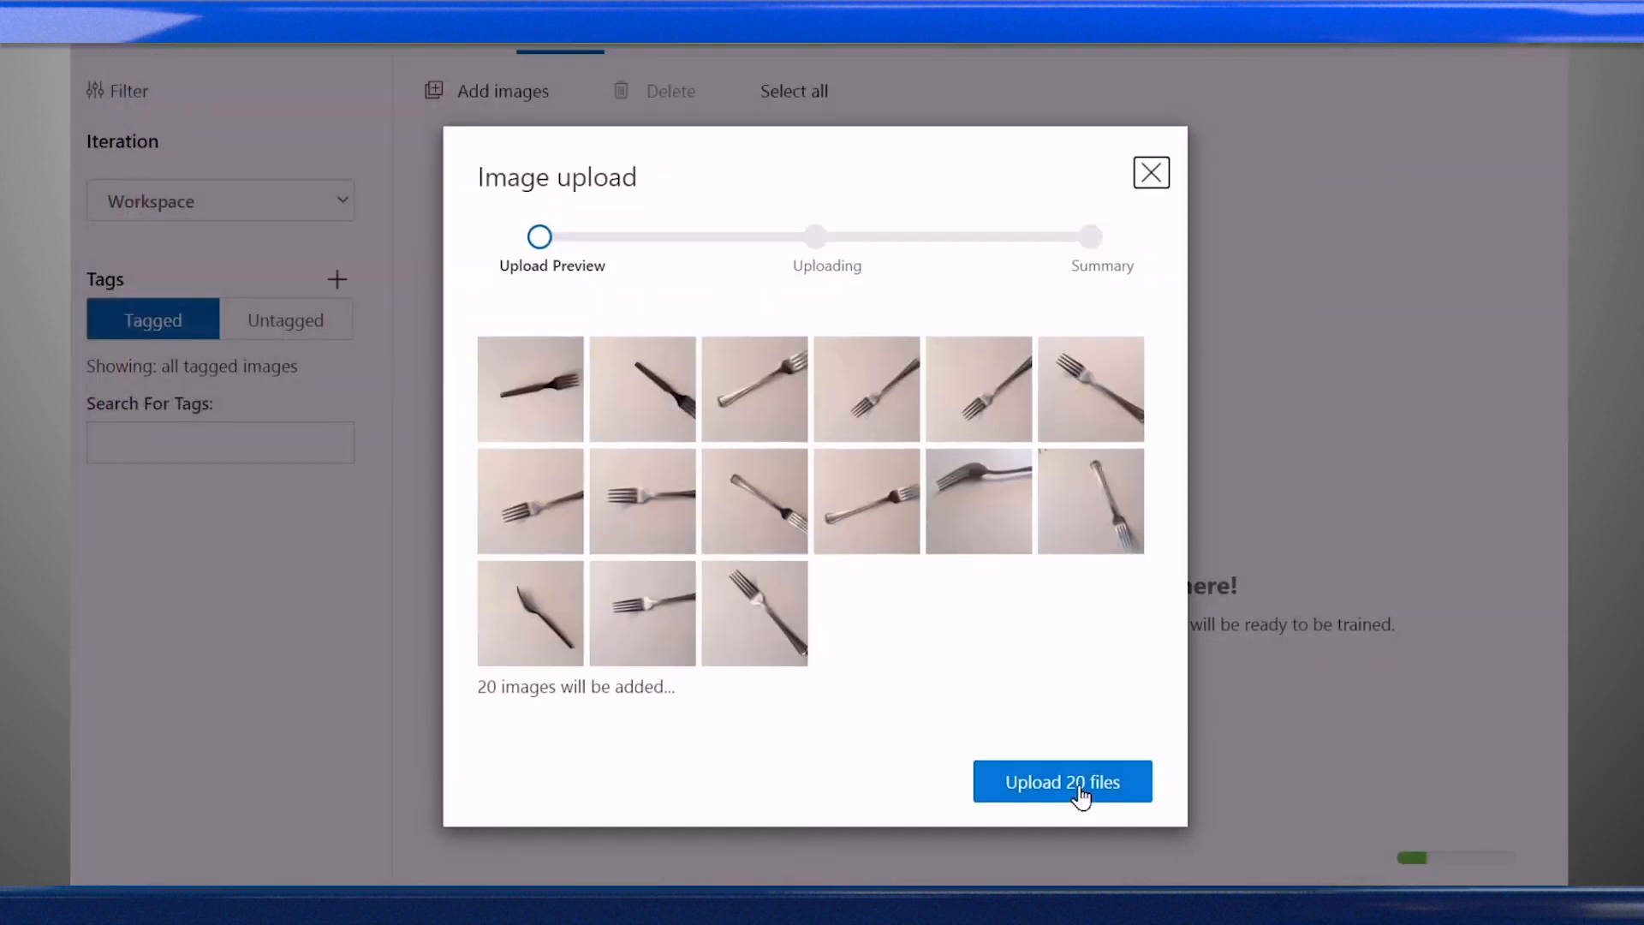
left_click(1062, 781)
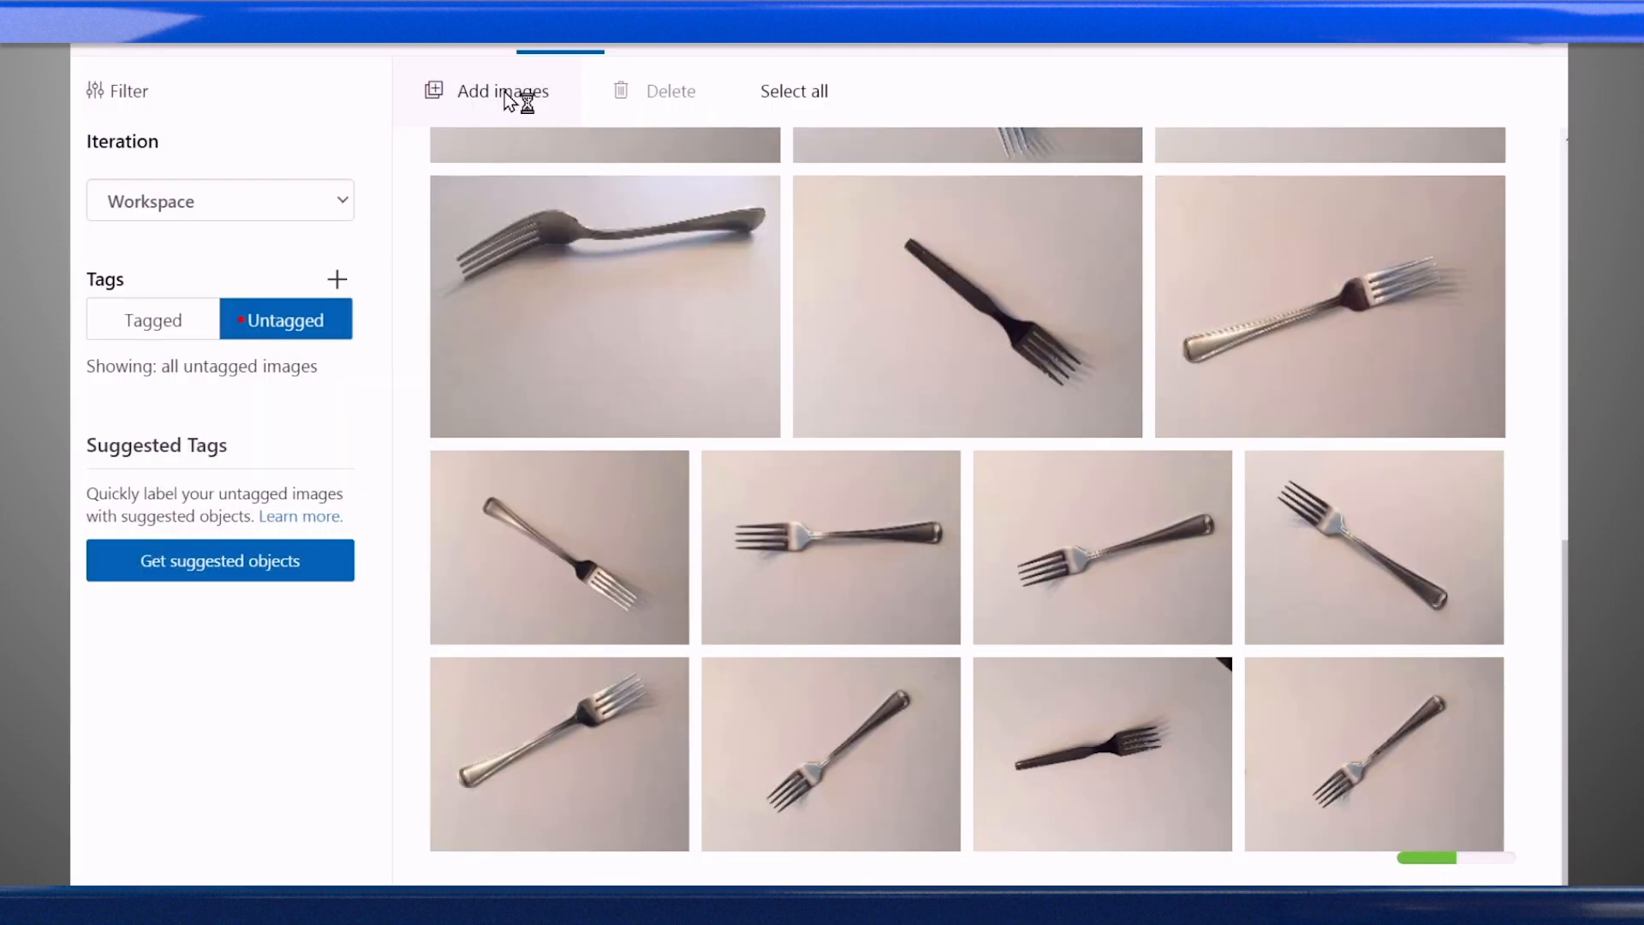
Step: Upload the 20 scissors photos and finish the image upload
left_click(502, 91)
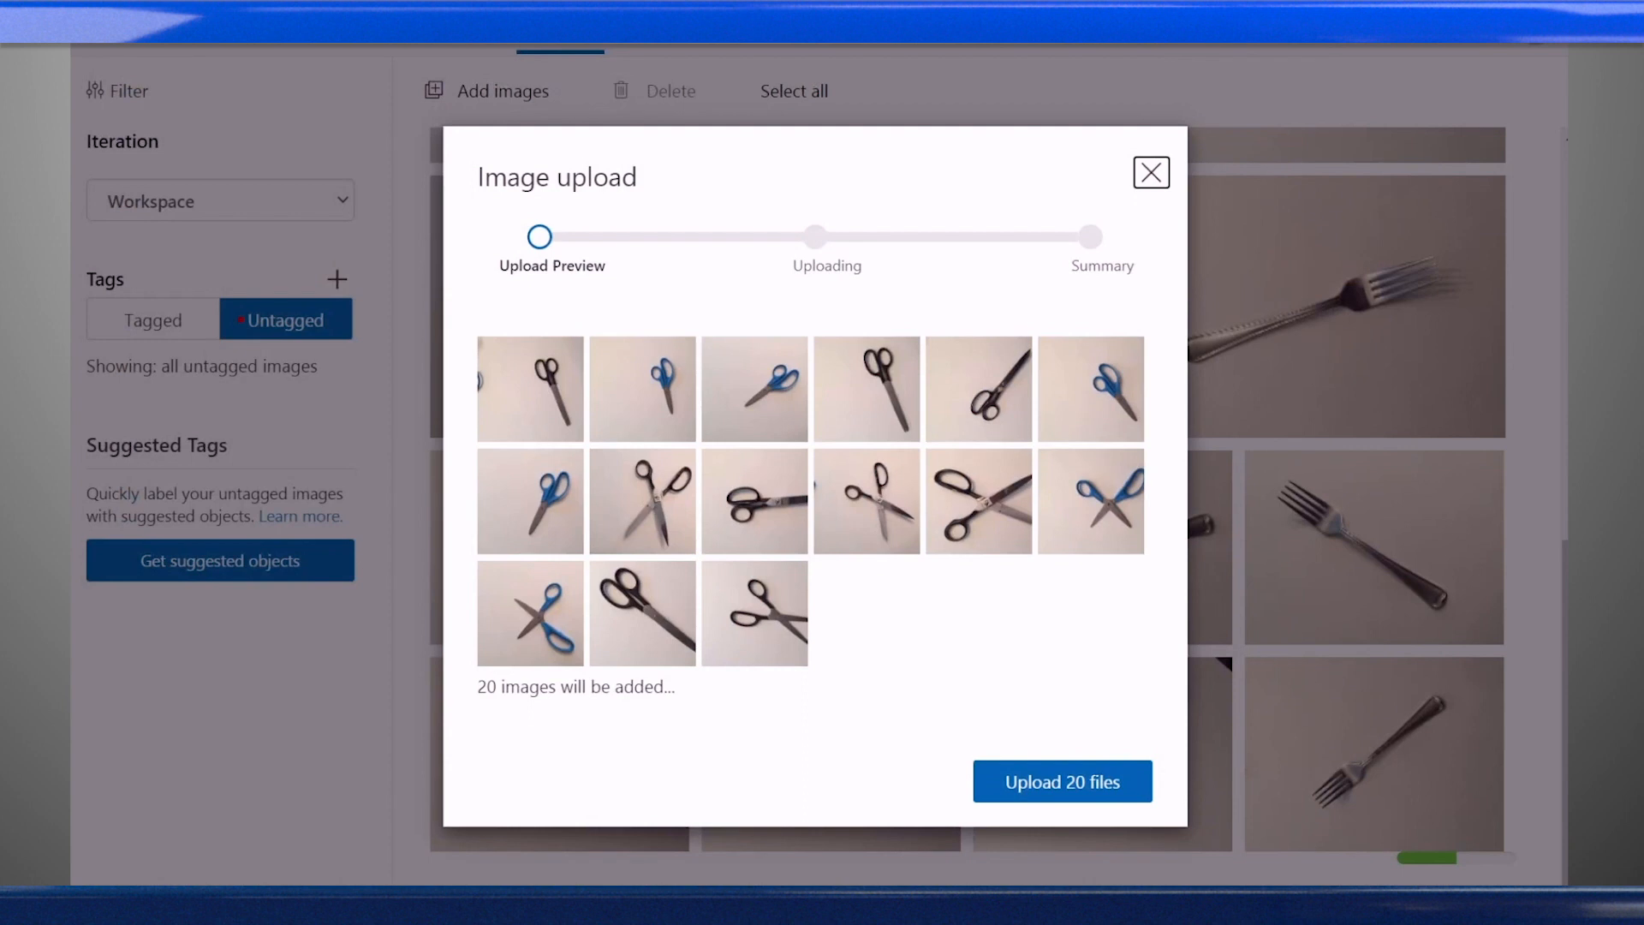
left_click(1062, 781)
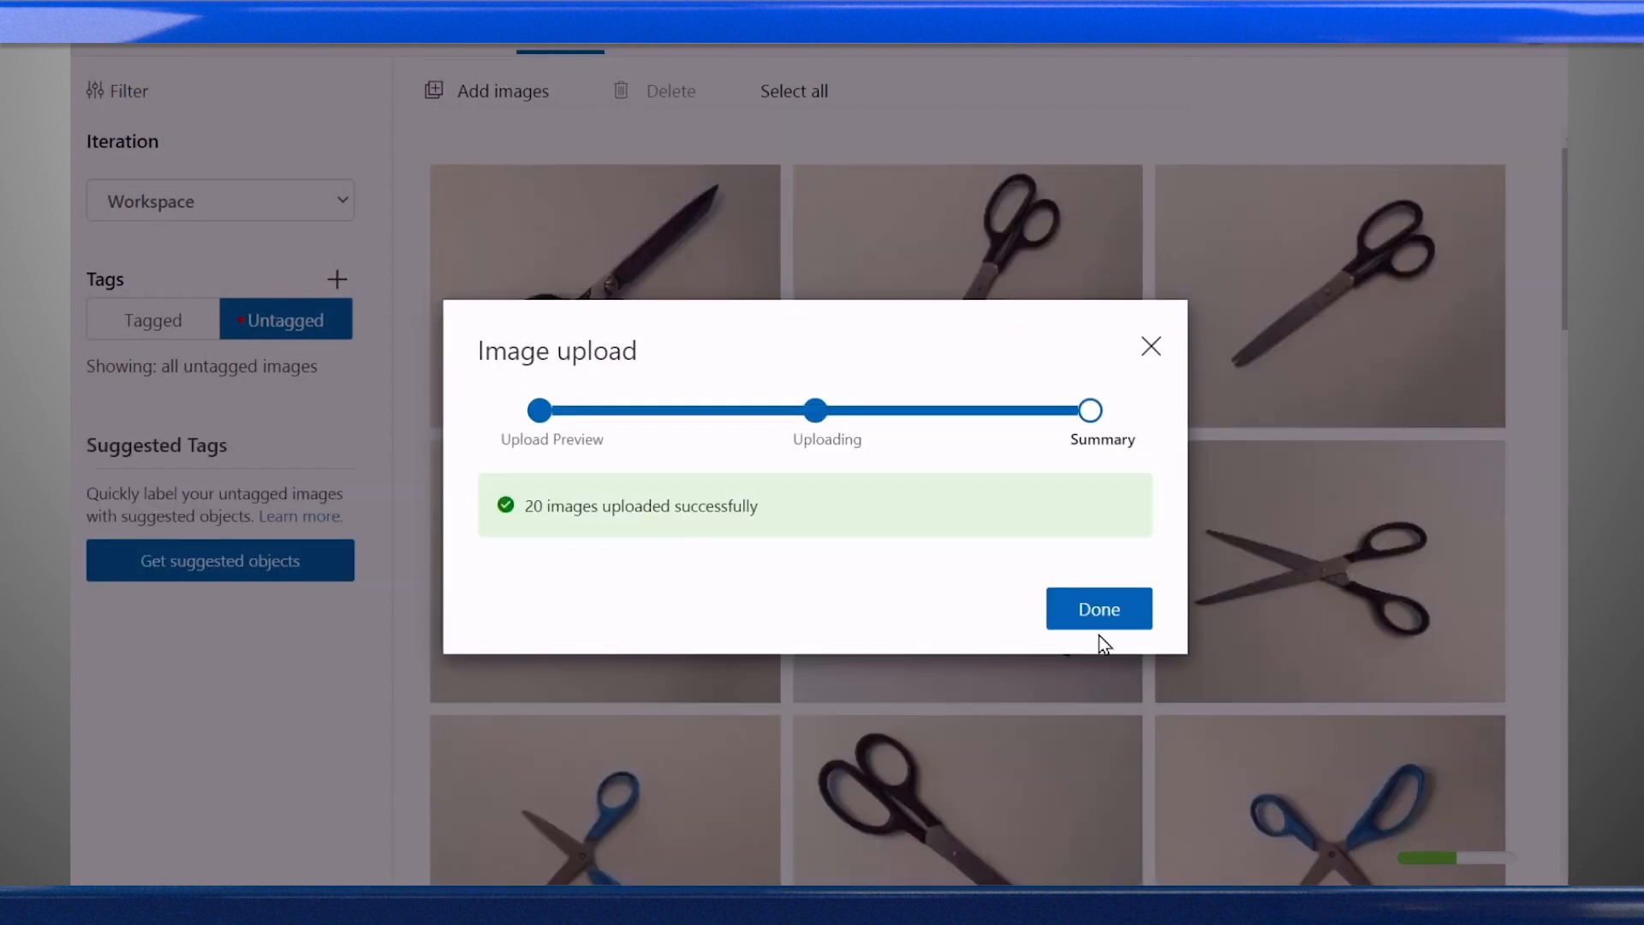
left_click(1097, 608)
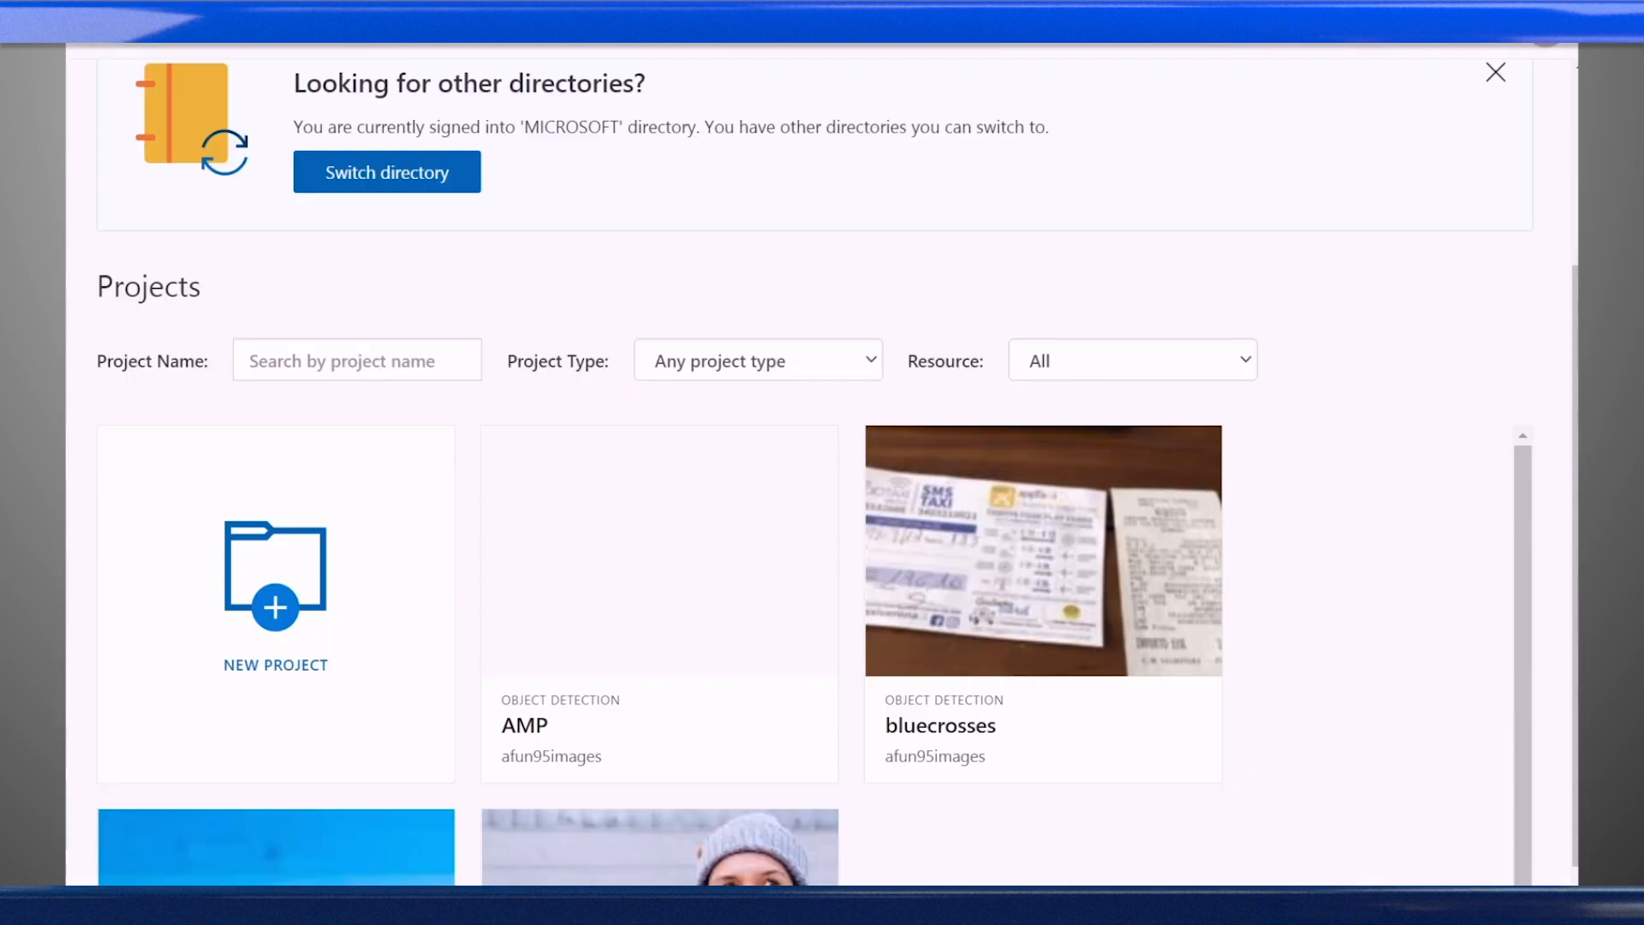
Step: Create the forkDemo Object Detection project and add the fork photos to it
left_click(276, 593)
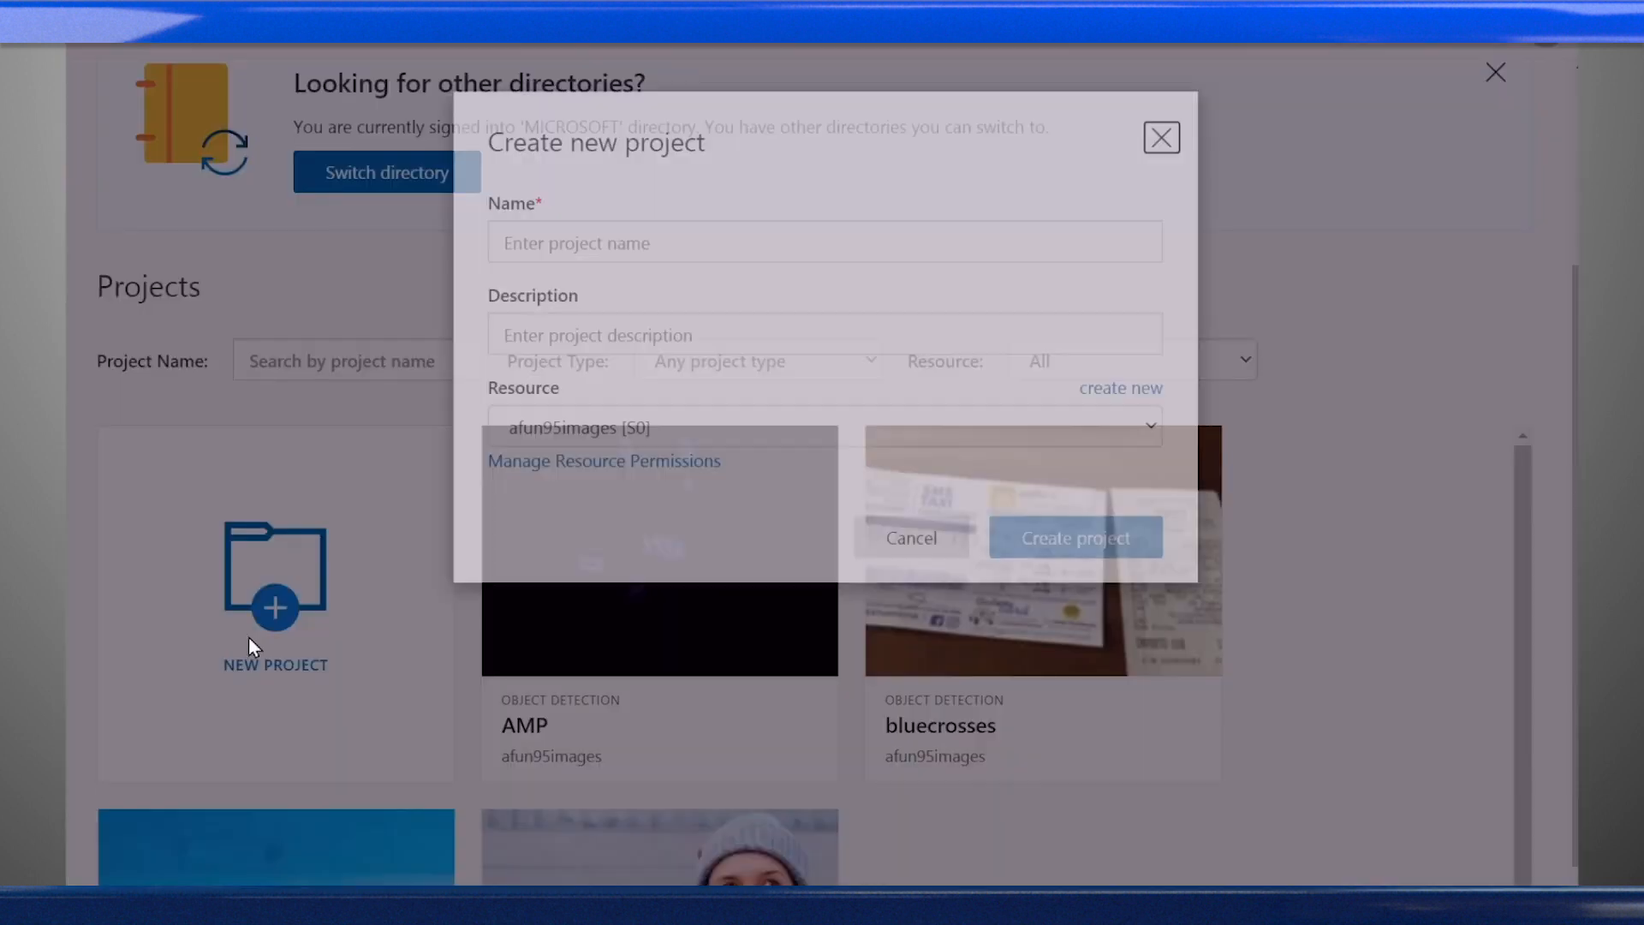
type("forkDemo")
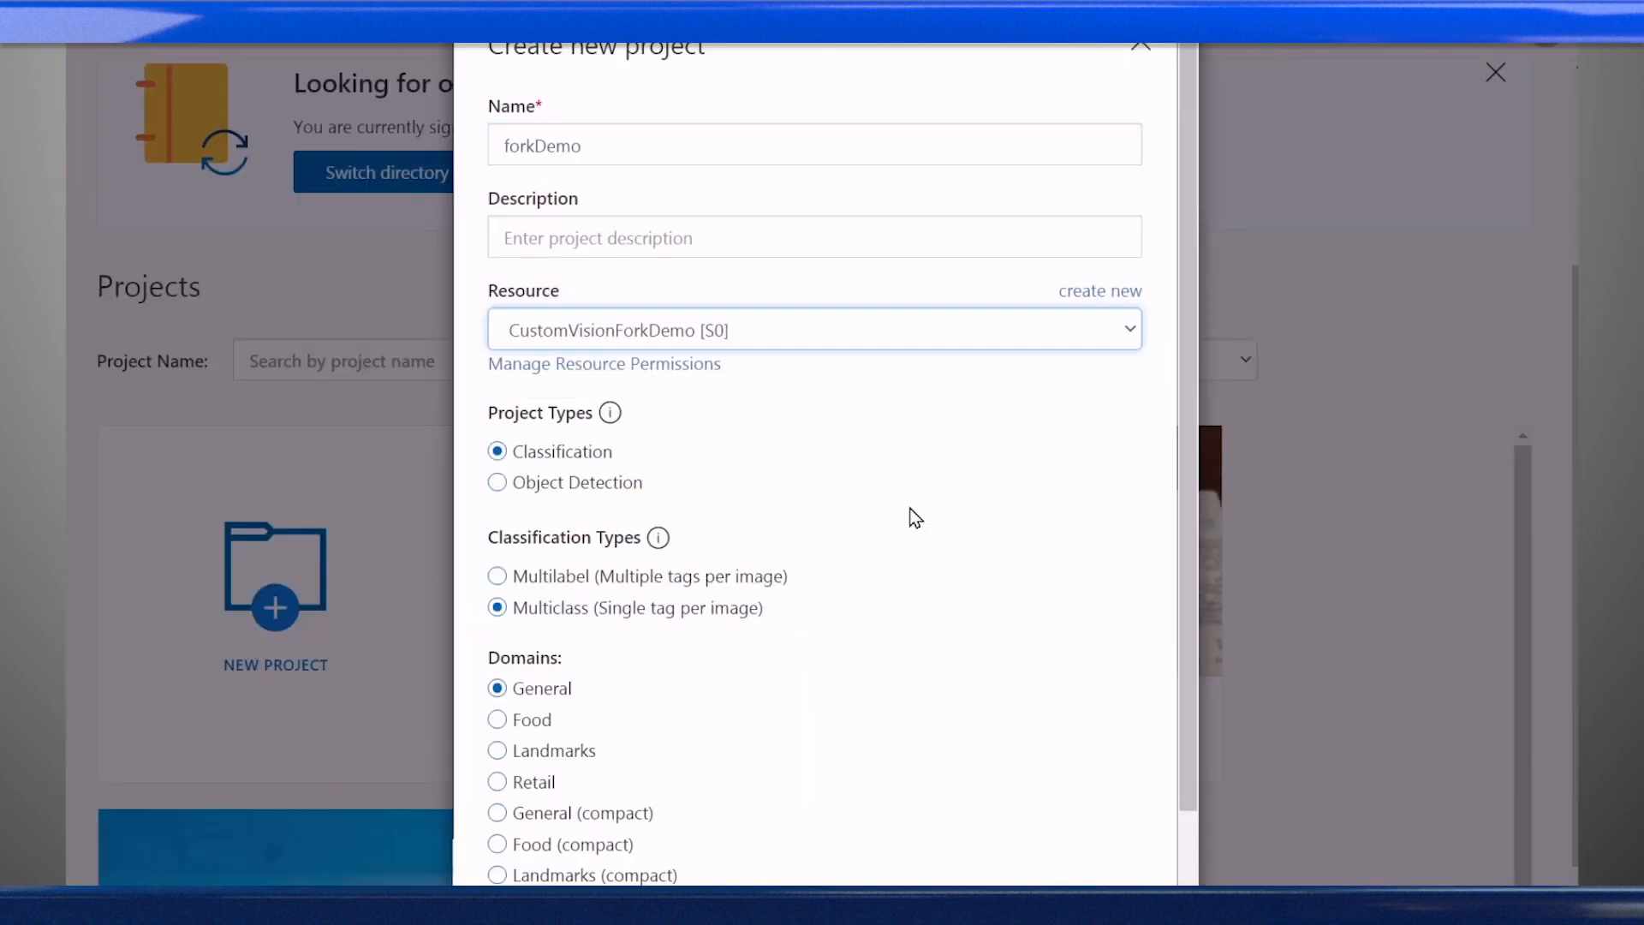
left_click(497, 483)
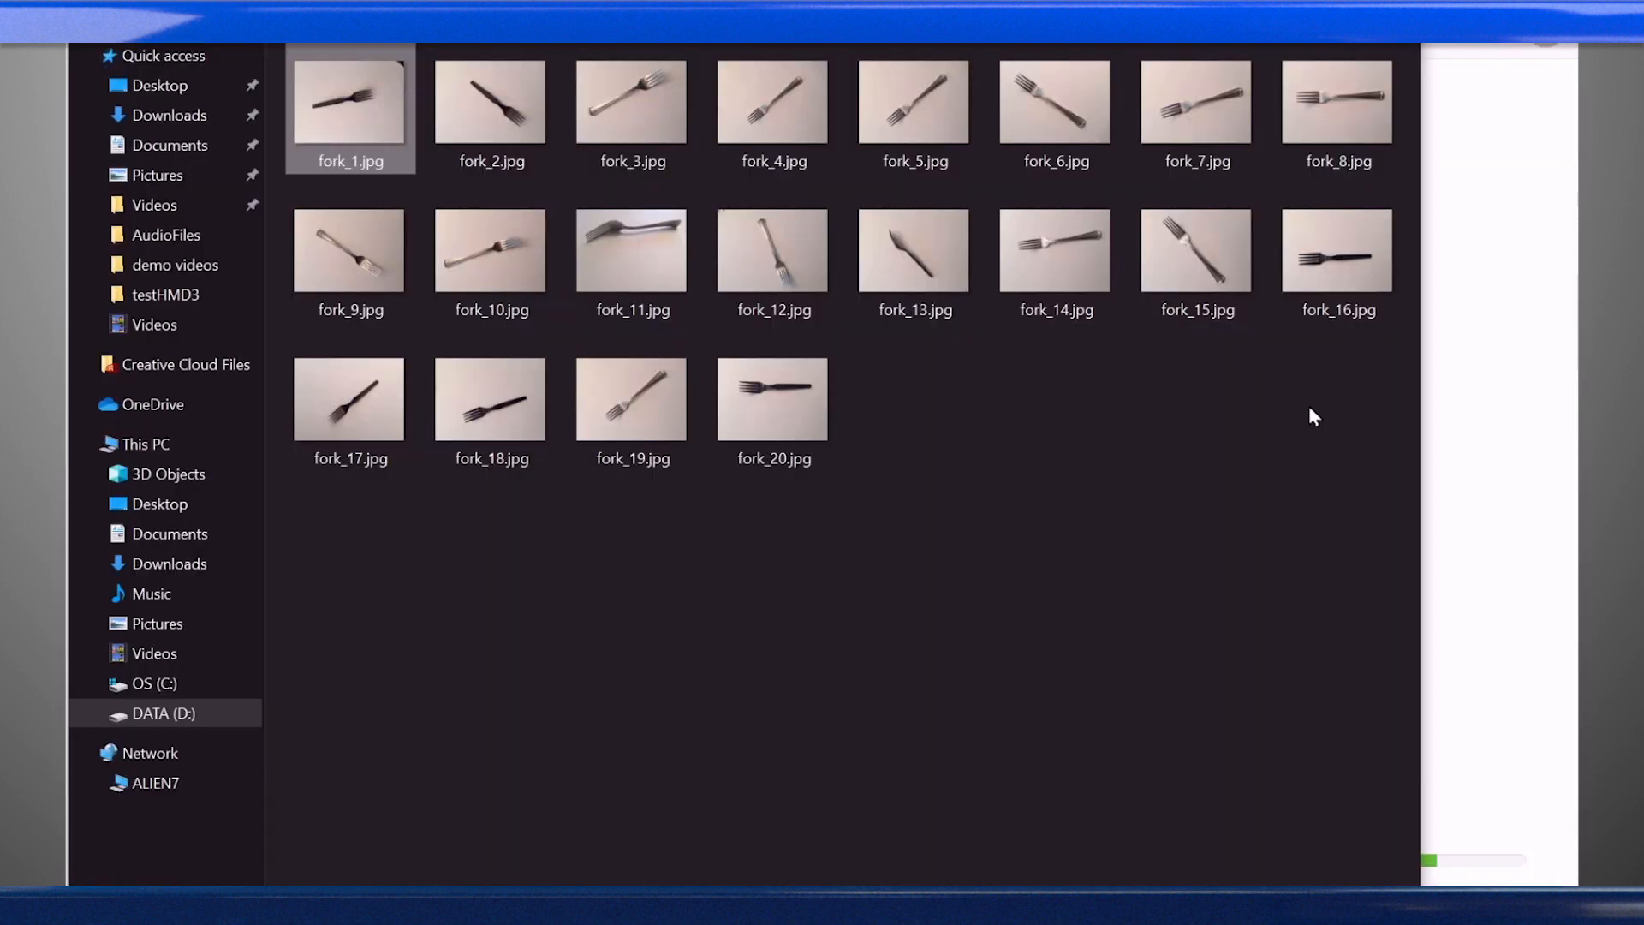
double_click(350, 101)
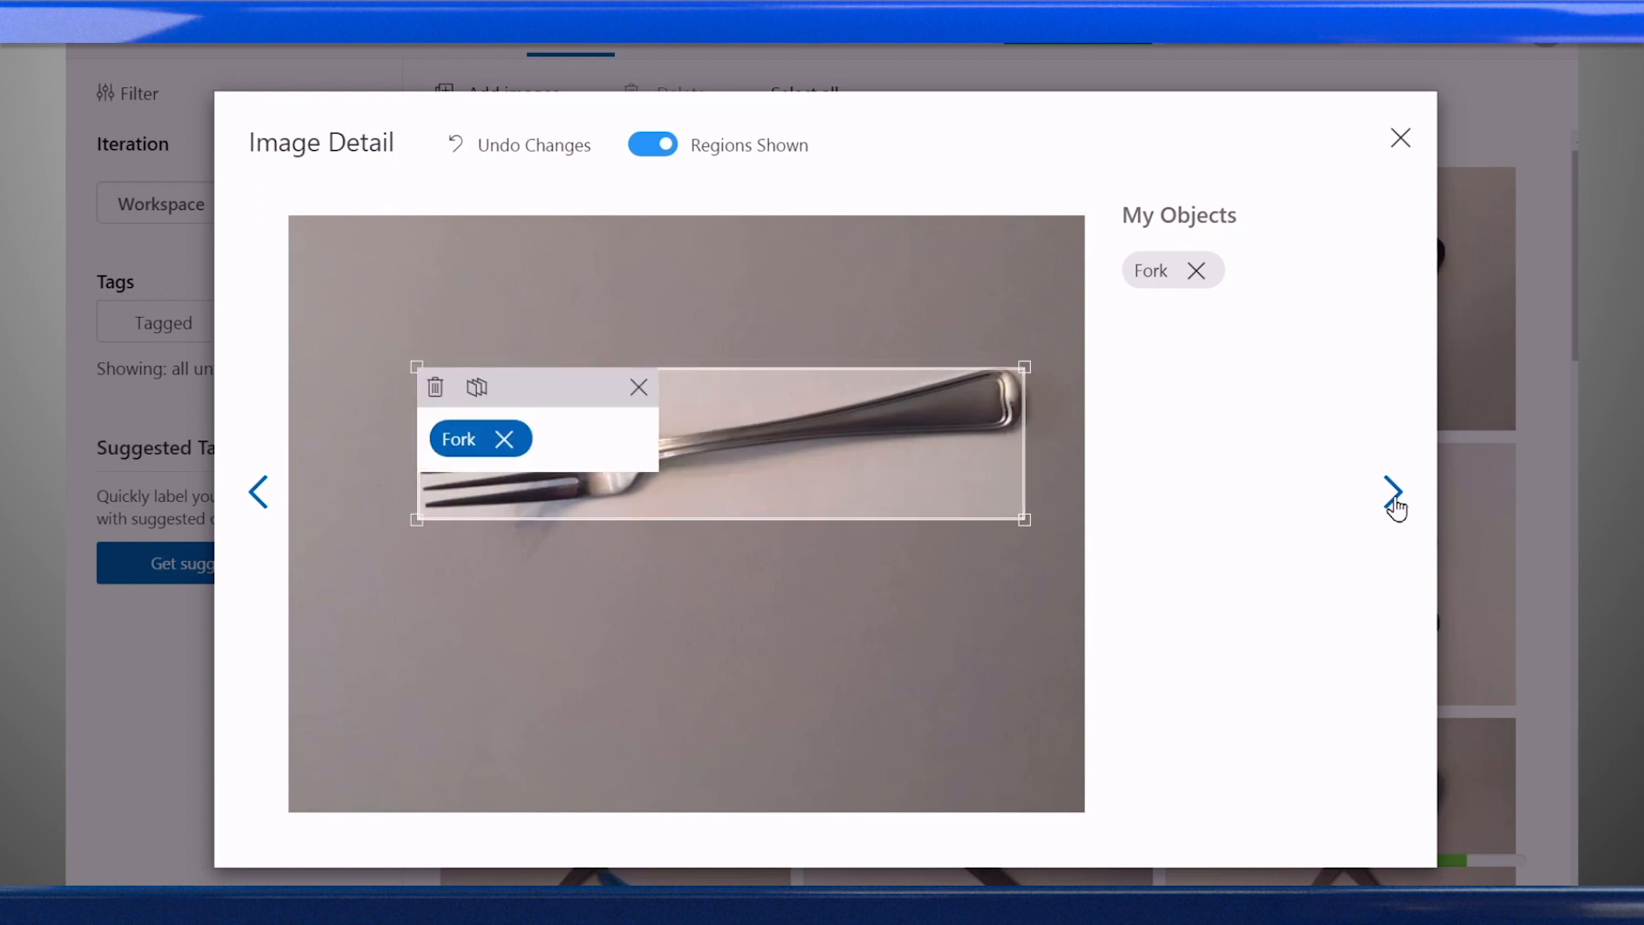
Step: Advance to the next fork photo and outline its fork region
left_click(1394, 493)
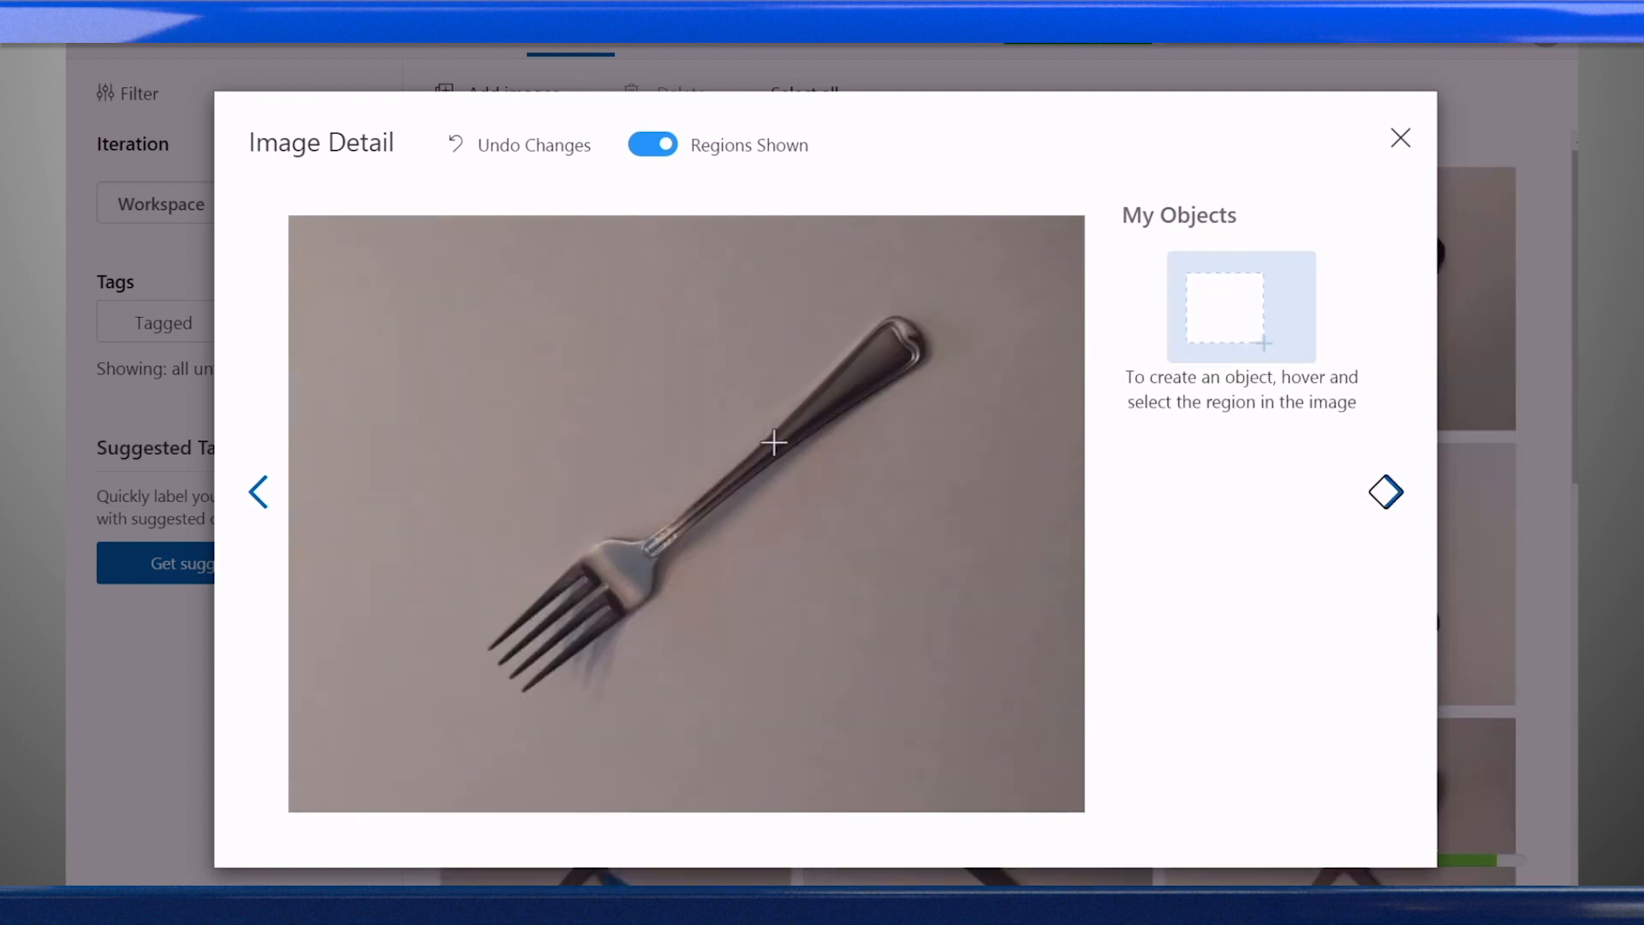
left_click(1385, 494)
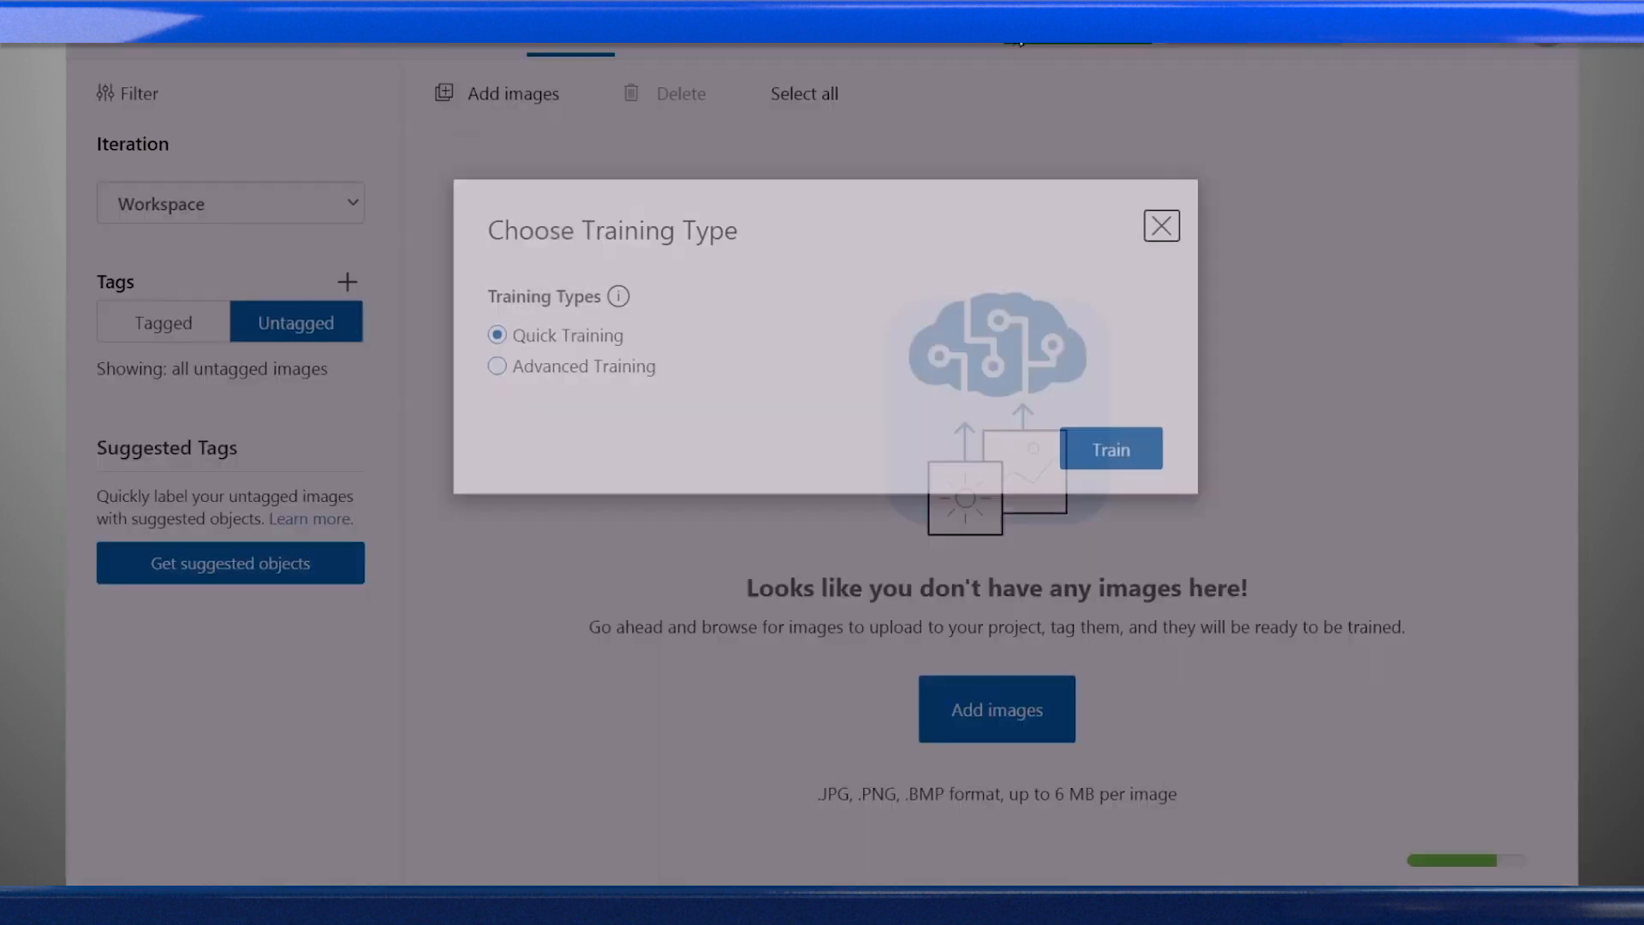
Step: Quick-train Iteration 1 and dismiss the scissors quick-test result at 93.6%
left_click(1110, 449)
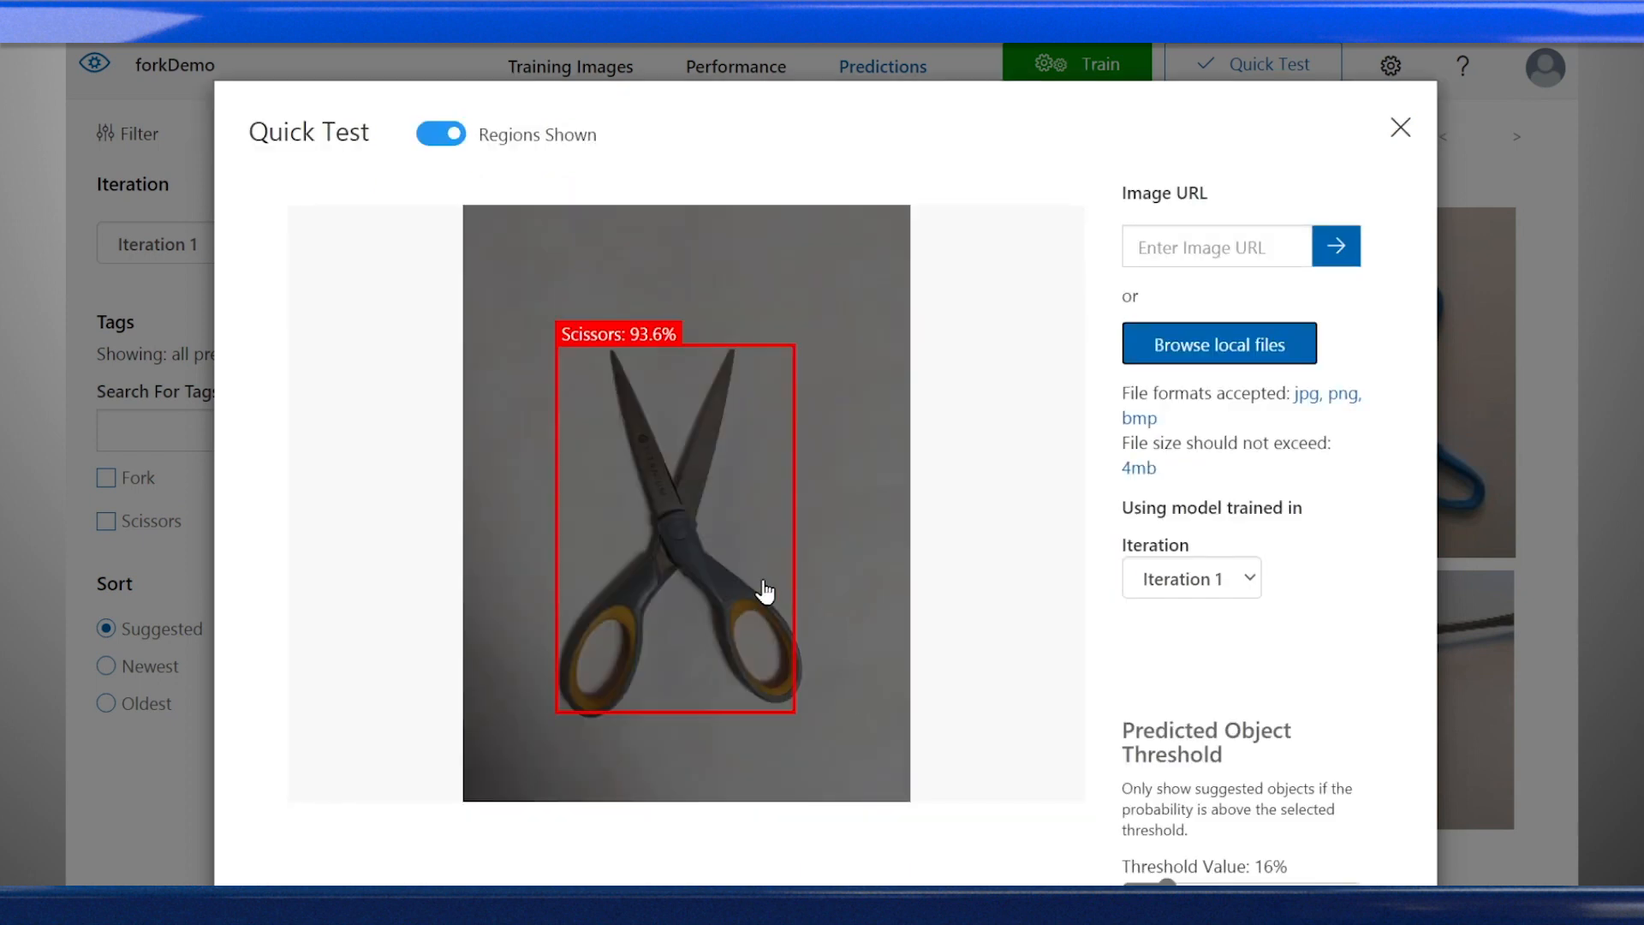
left_click(1400, 127)
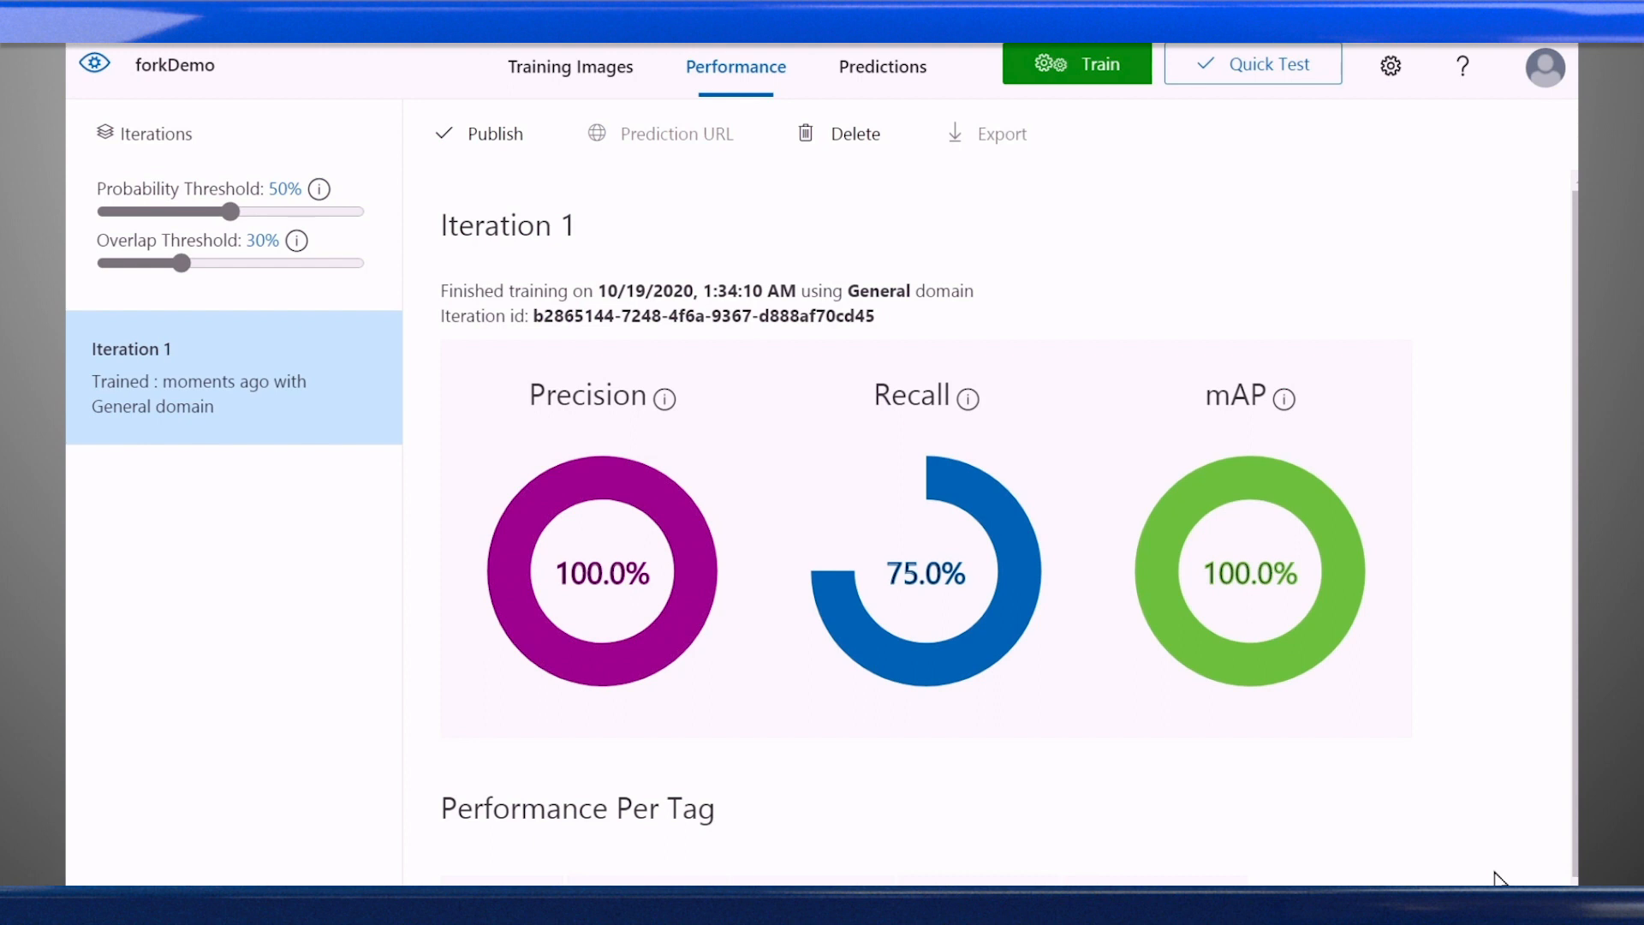
Step: Switch the project domain to General (compact) for a retrained Iteration 2
left_click(1000, 134)
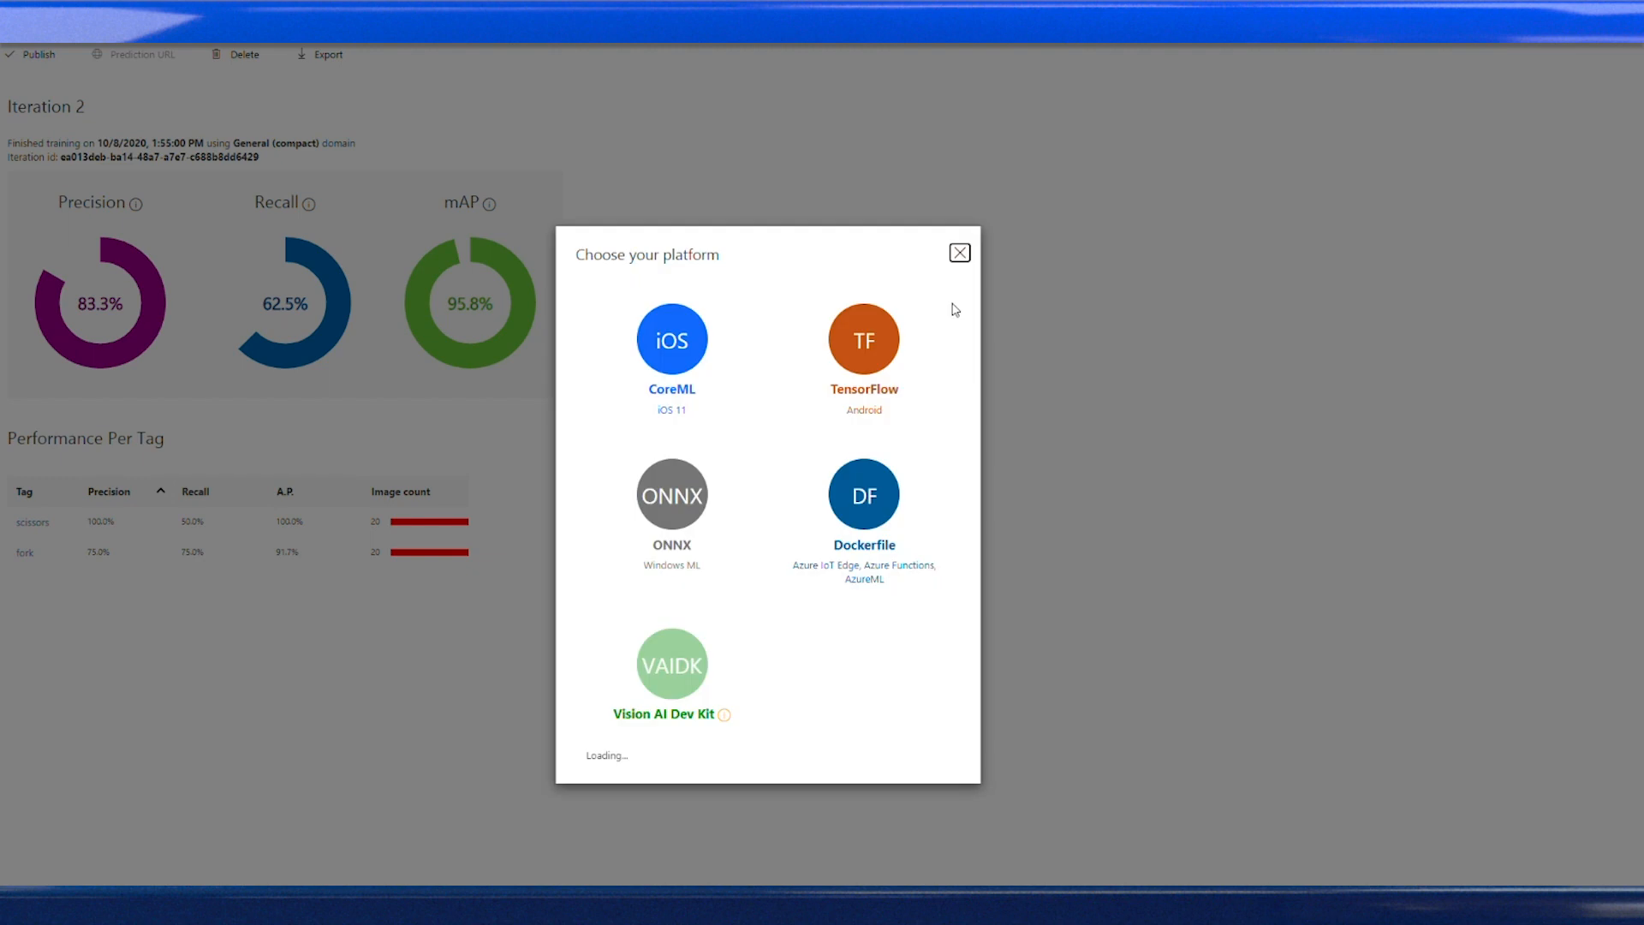
Step: Choose Dockerfile as the export platform with the Linux version
left_click(864, 494)
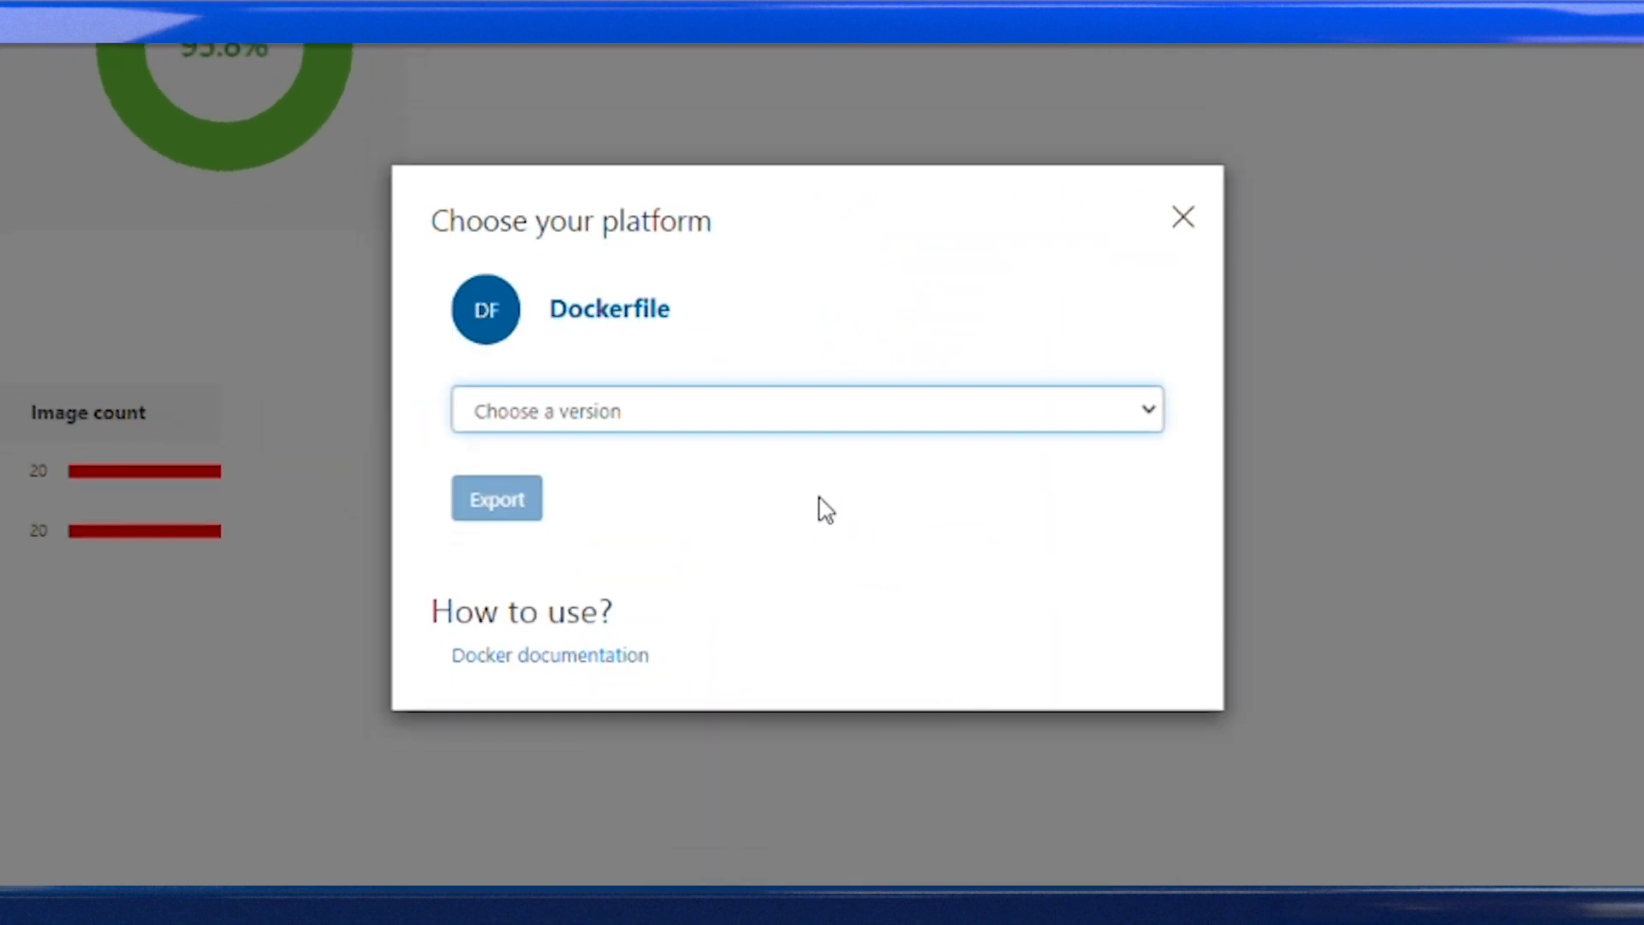
left_click(807, 410)
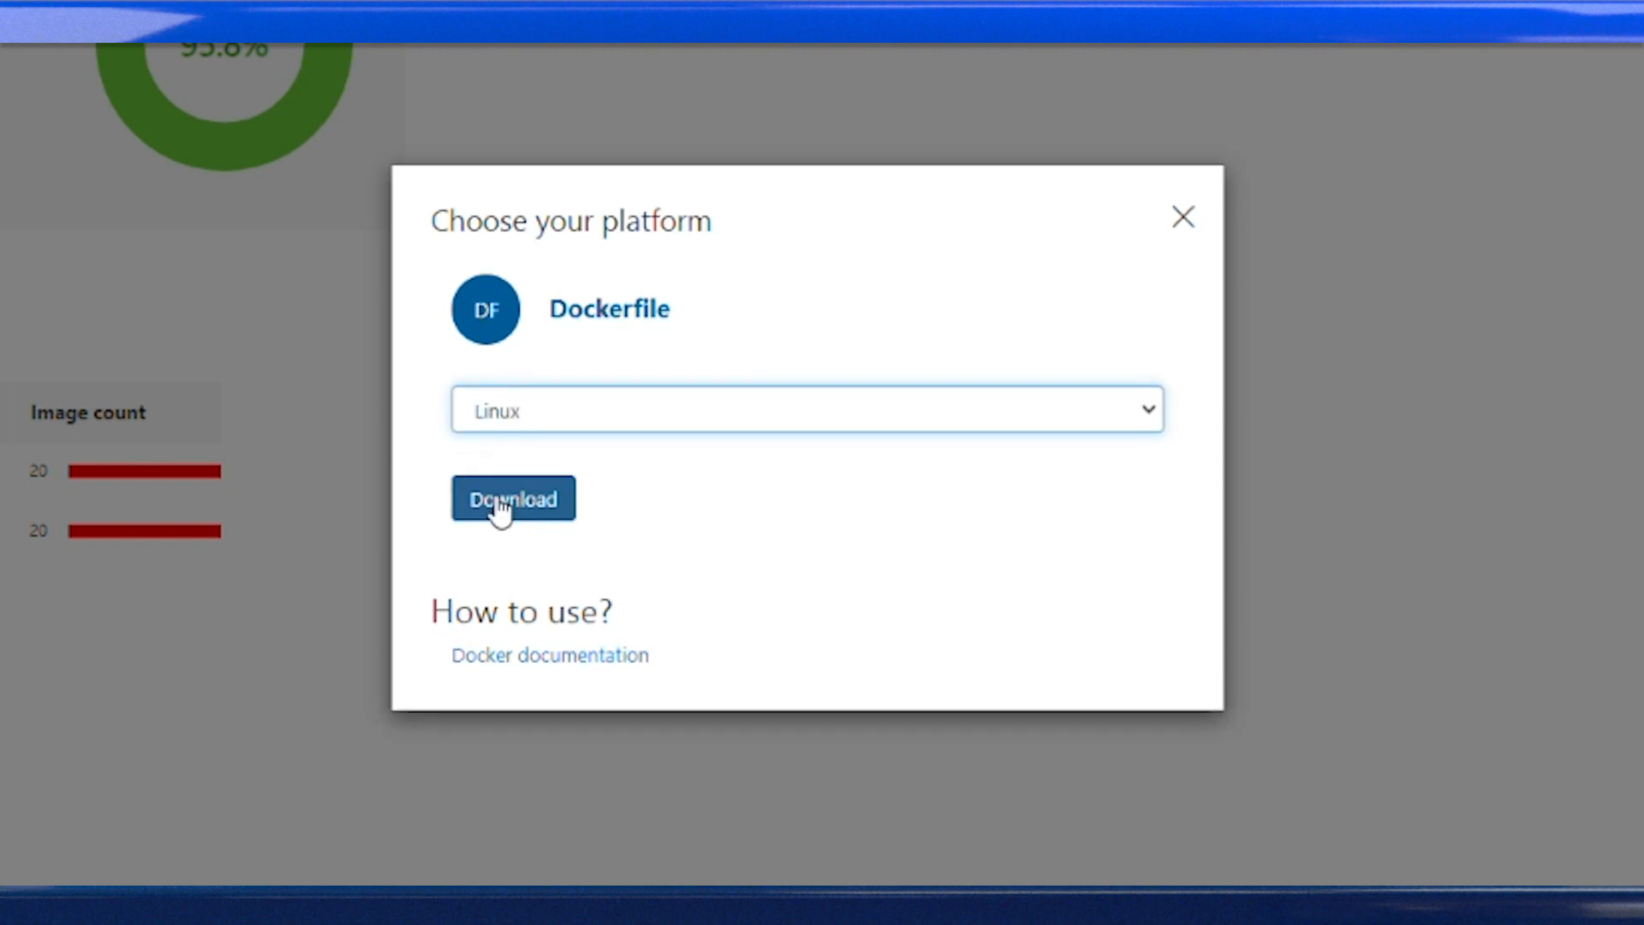